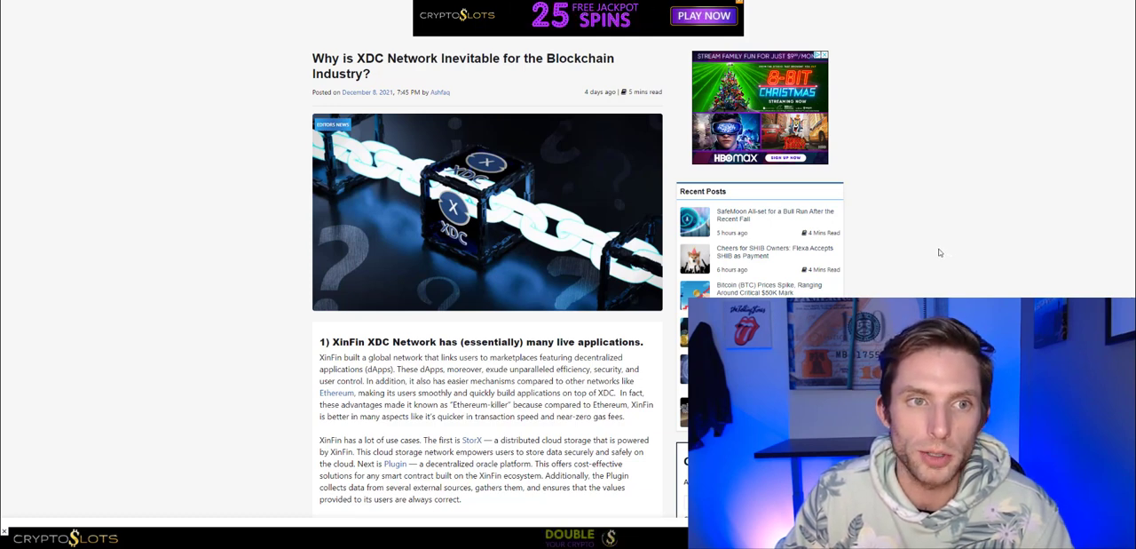
mouse_move(206, 92)
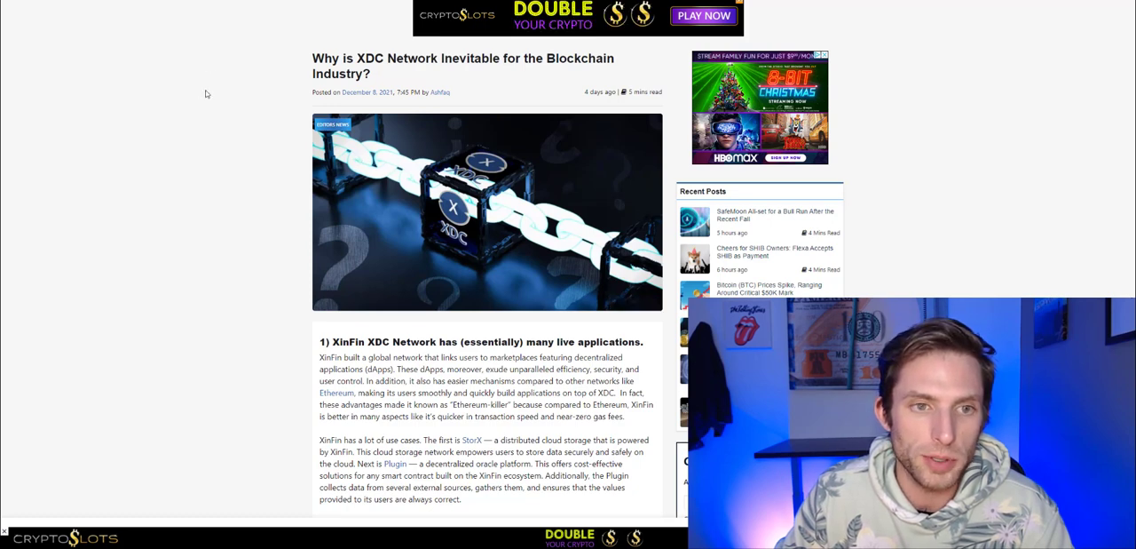
mouse_move(202, 163)
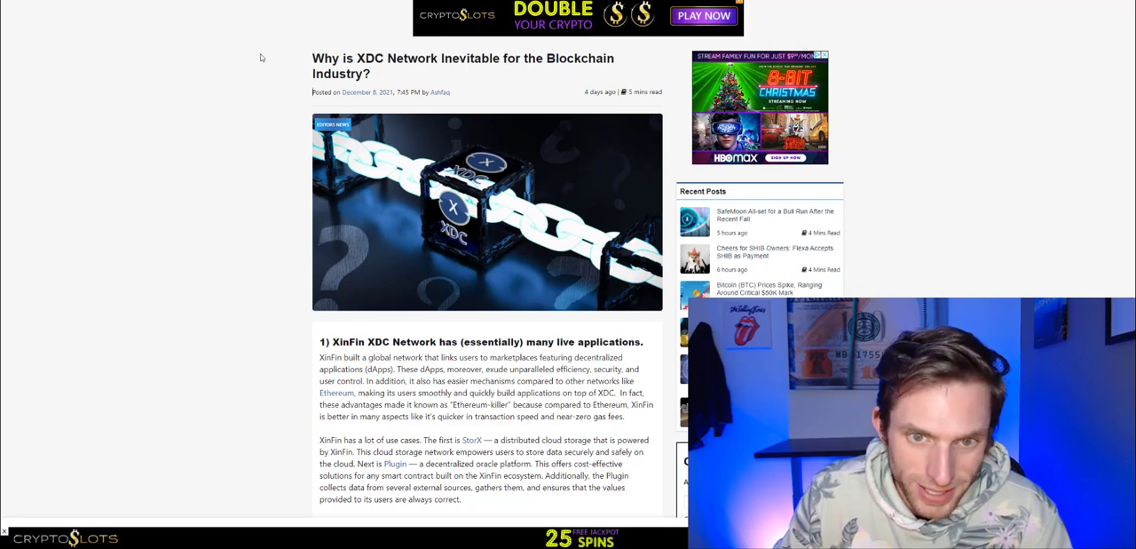
Scroll through the XDC use-cases section of the article down to the StorX mention.
scroll(down, 3)
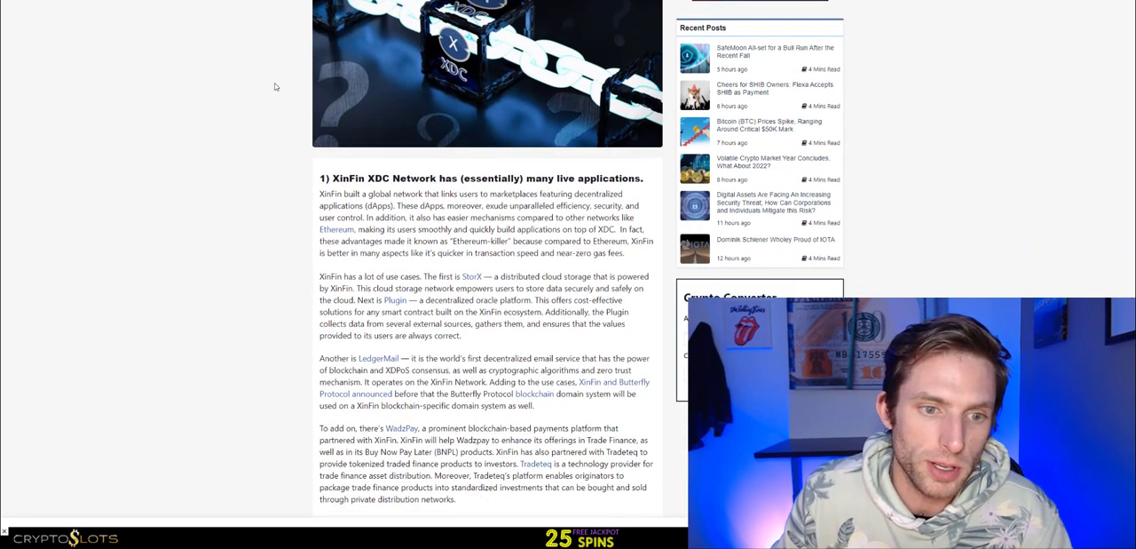
scroll(down, 3)
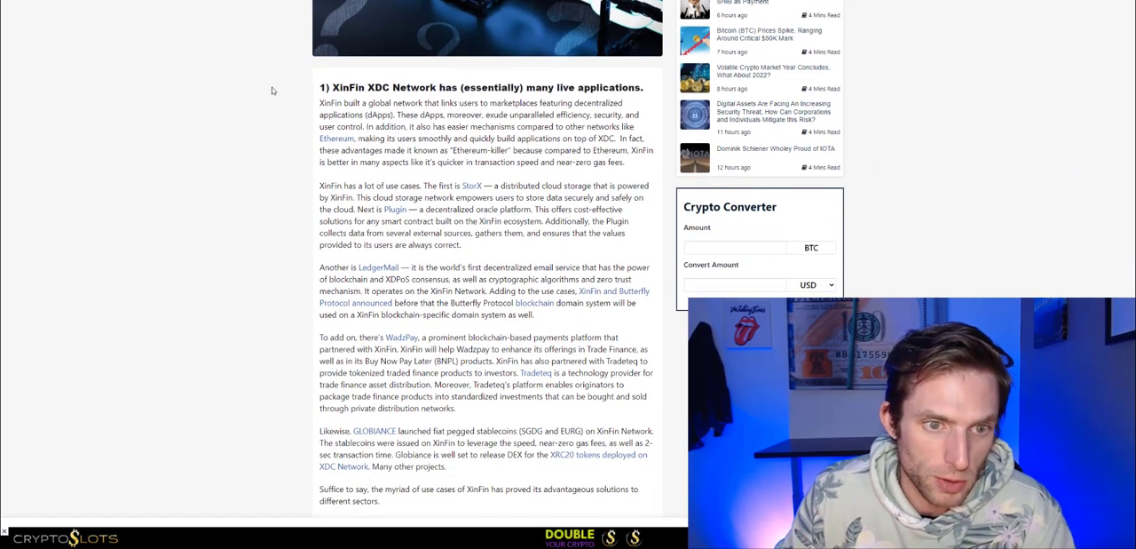
scroll(down, 3)
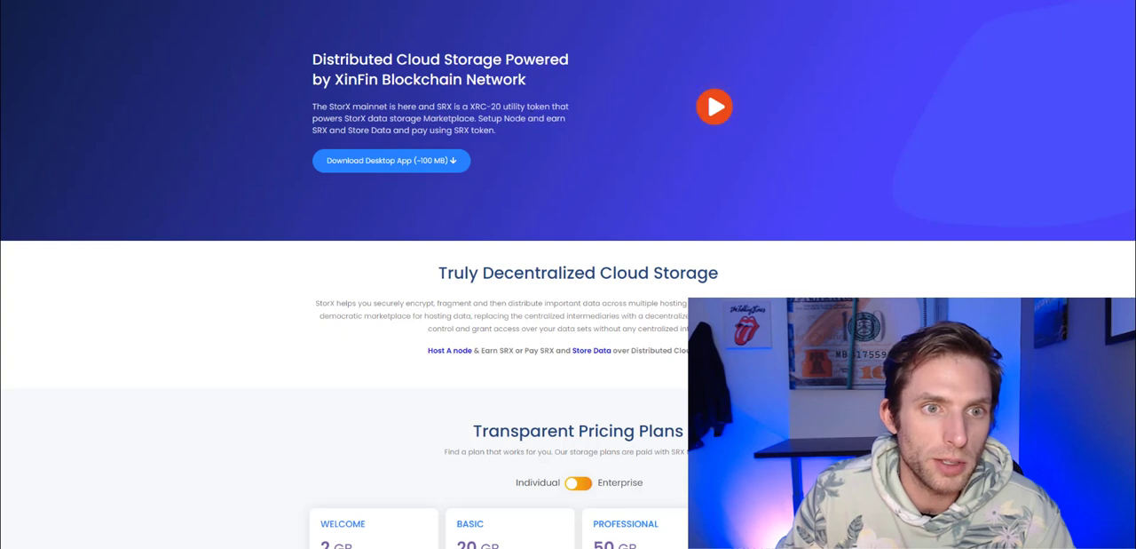
mouse_move(630, 229)
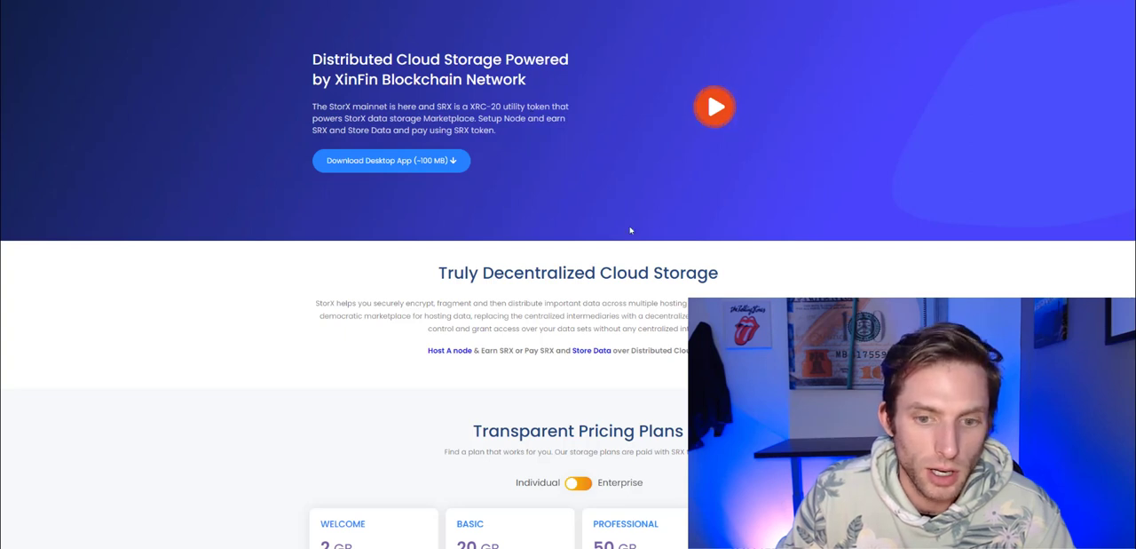
Scroll the StorX homepage to the Truly Decentralized Cloud Storage section and pricing plans.
scroll(down, 3)
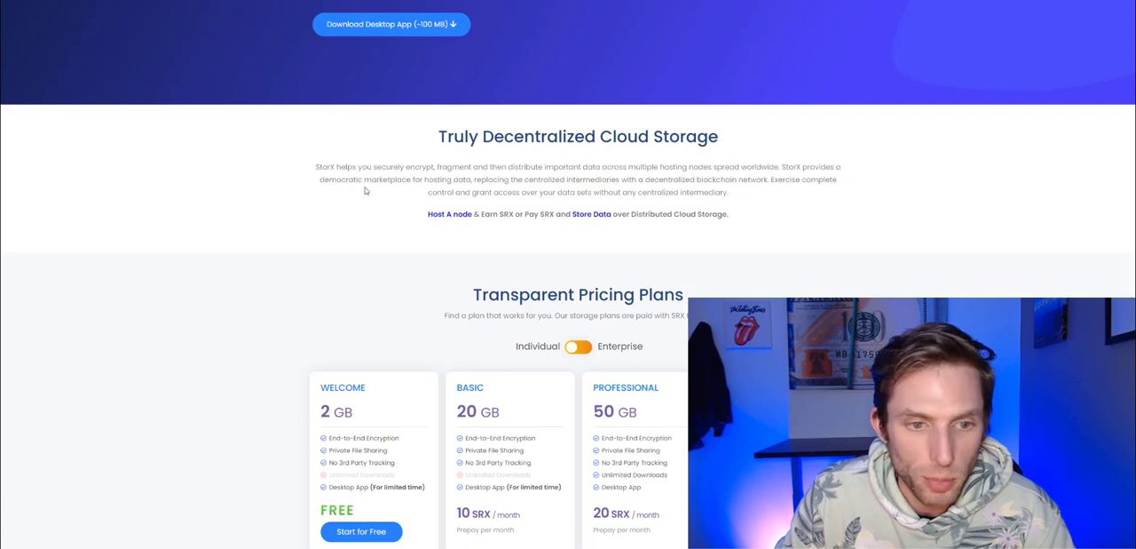
mouse_move(447, 190)
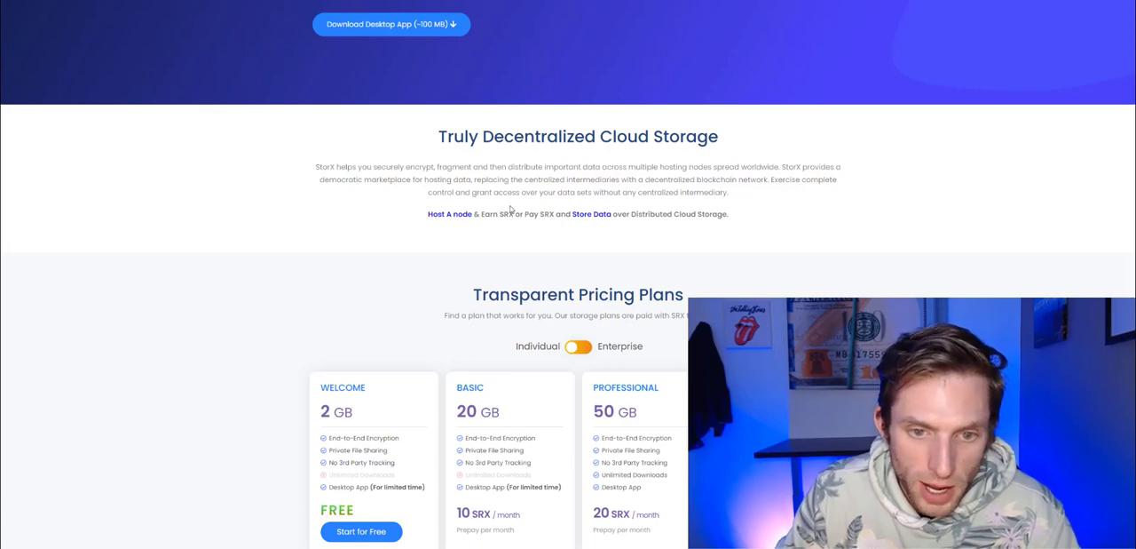
mouse_move(646, 201)
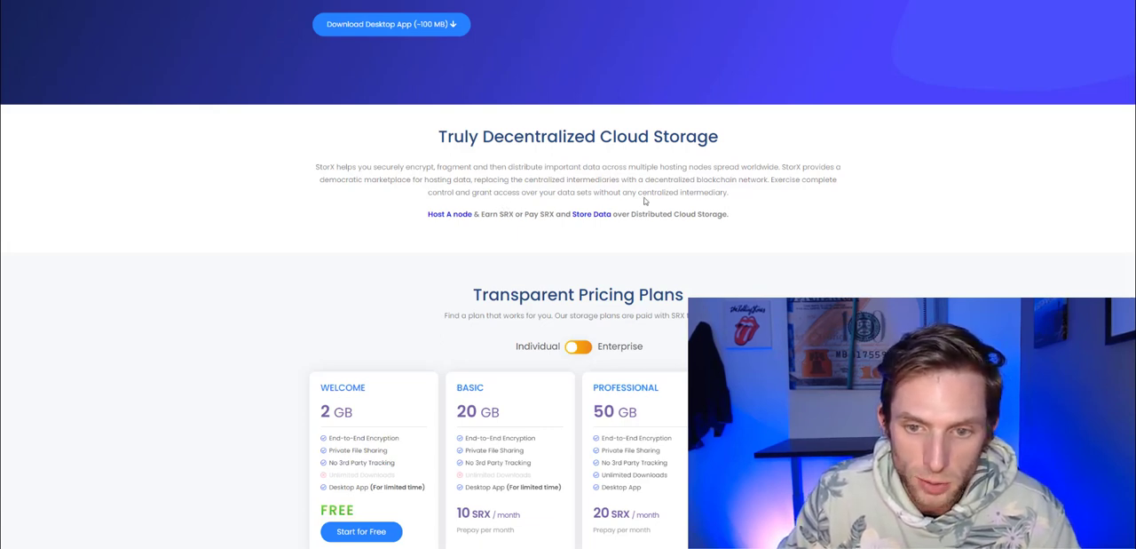
mouse_move(728, 201)
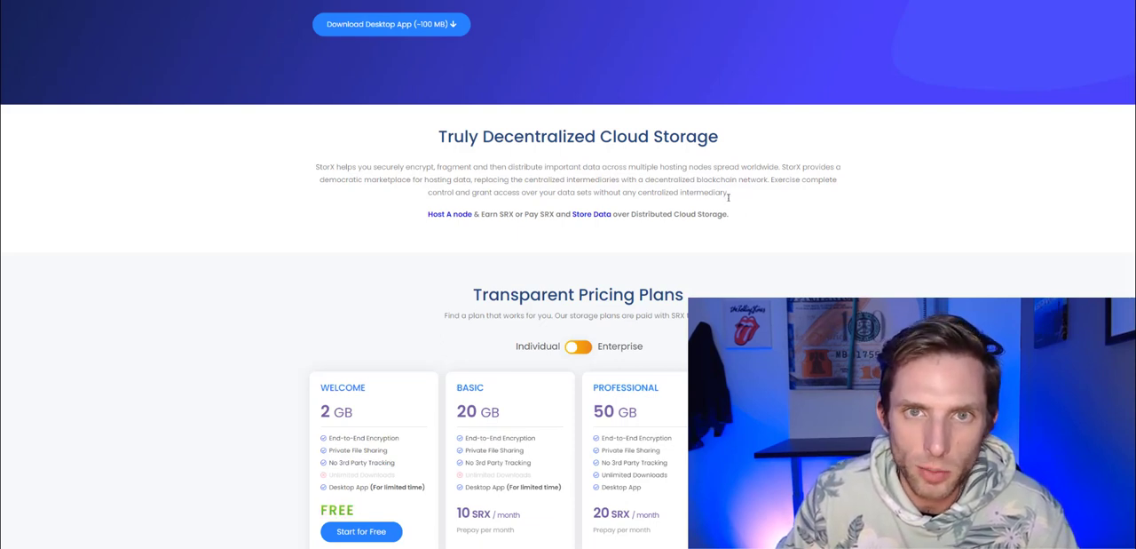
mouse_move(731, 200)
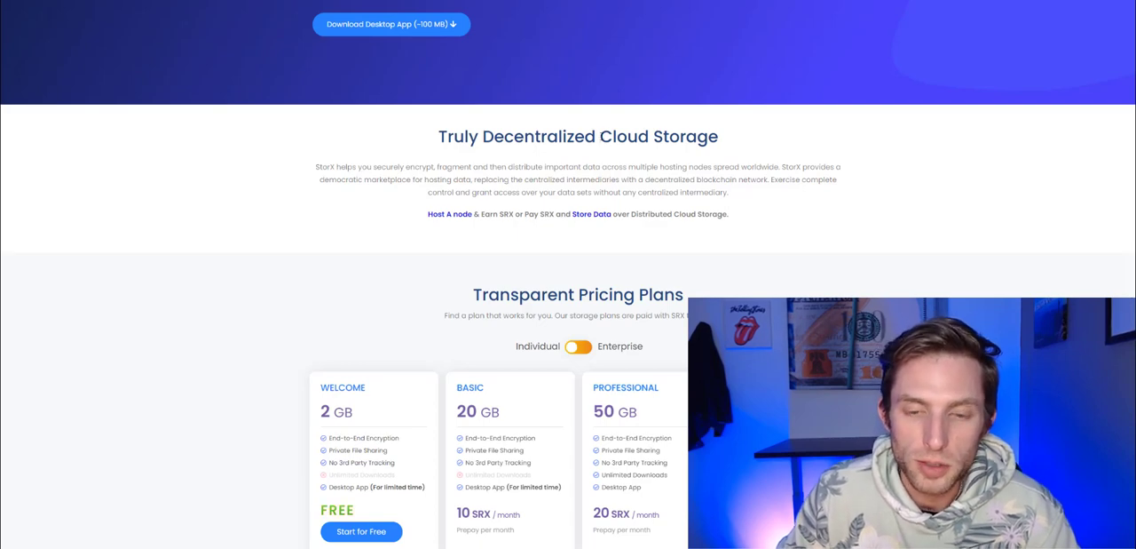
Scroll through StorX pricing, How StorX Works and the statistics of 115,591 users and 4,159 providers.
scroll(down, 3)
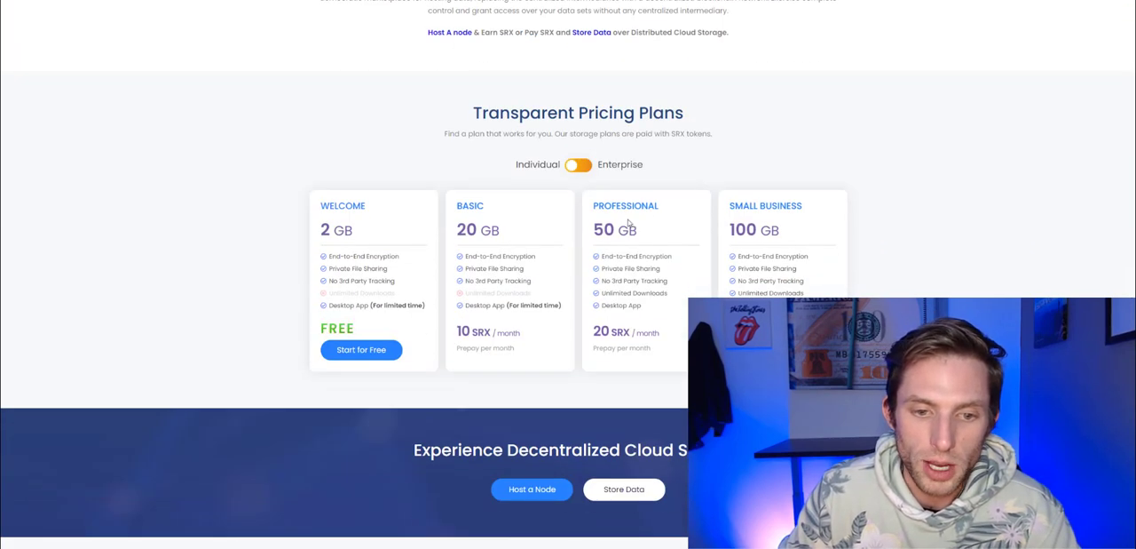
scroll(down, 3)
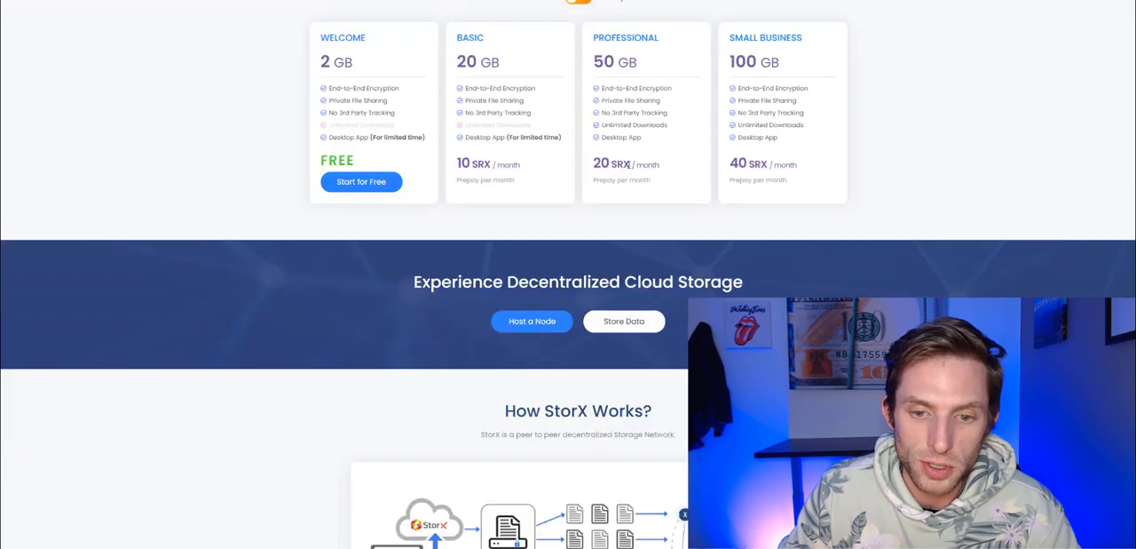
scroll(down, 3)
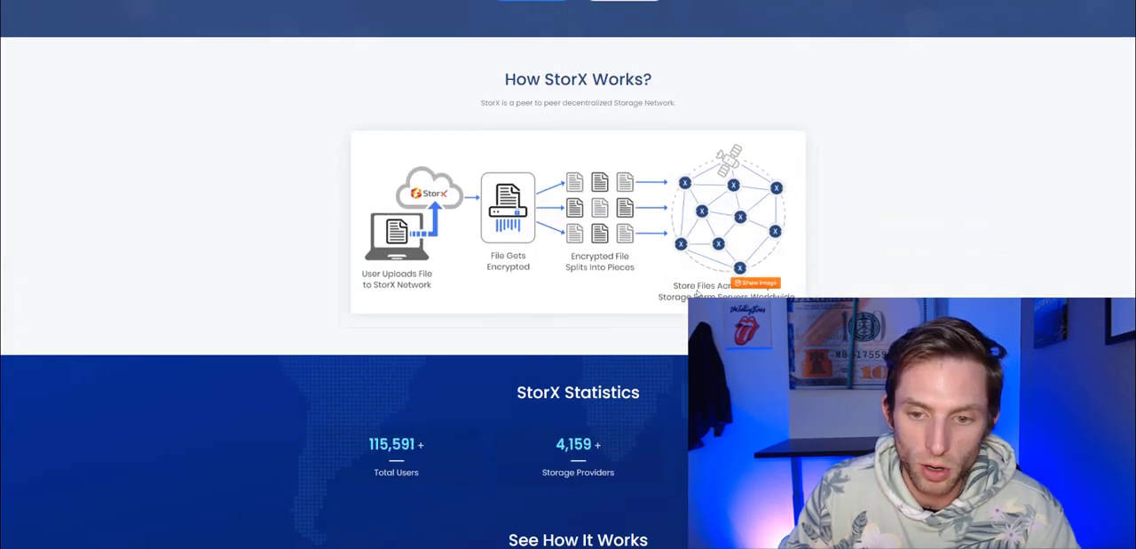
mouse_move(955, 266)
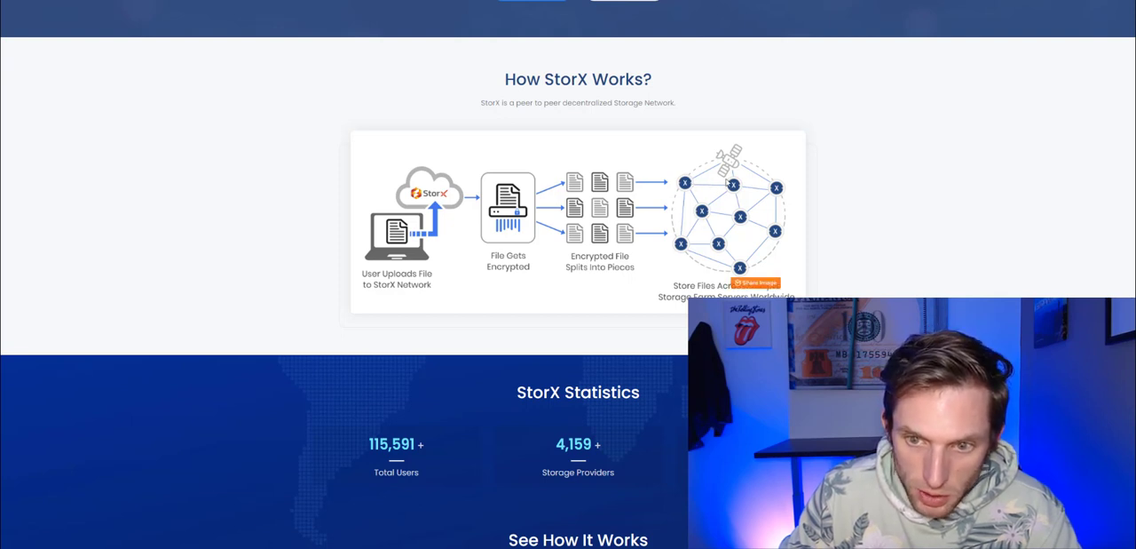
mouse_move(804, 186)
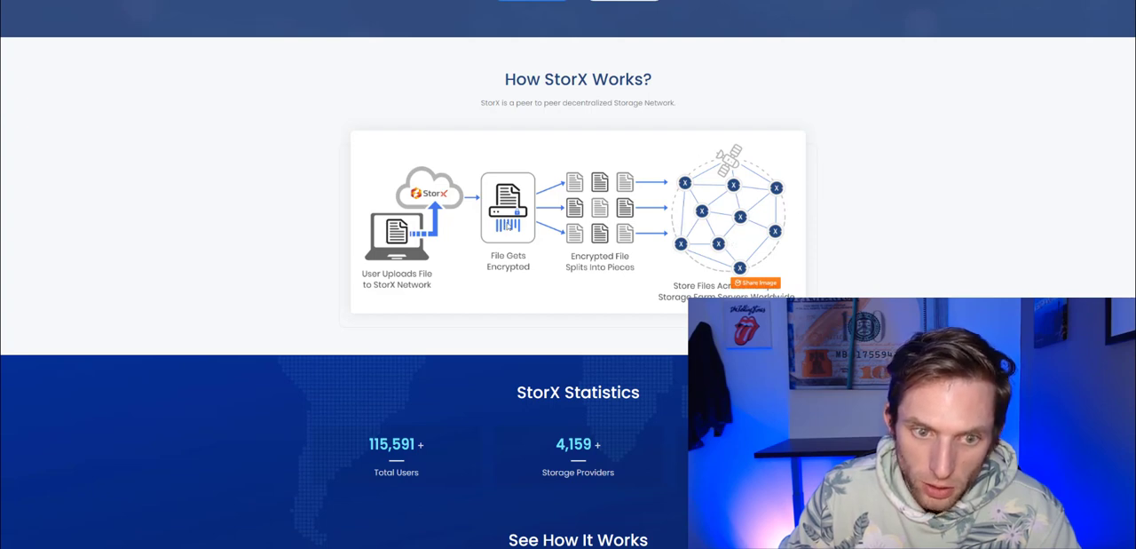
scroll(down, 3)
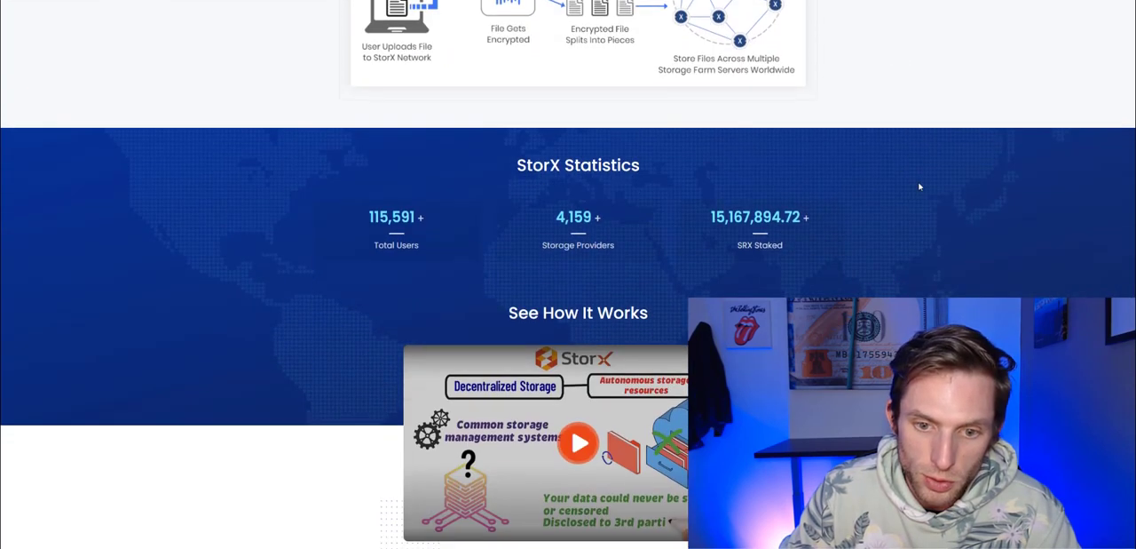
scroll(down, 3)
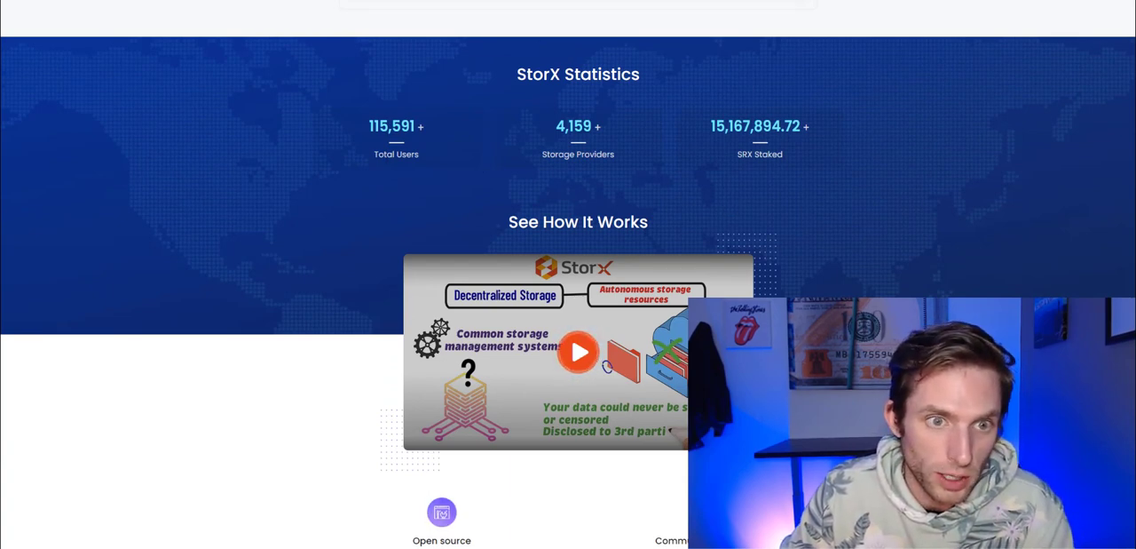
scroll(down, 3)
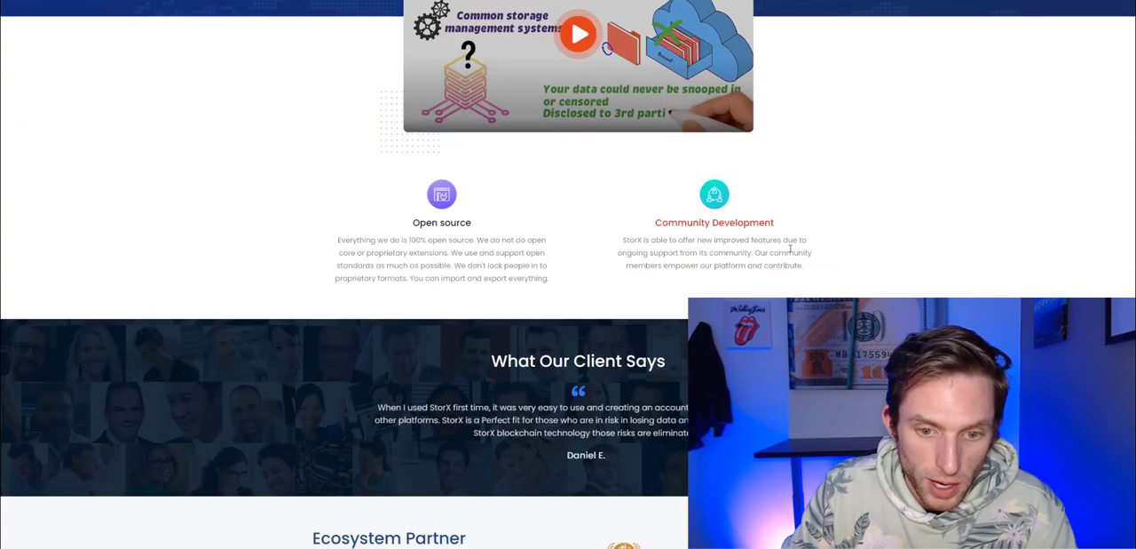
scroll(down, 3)
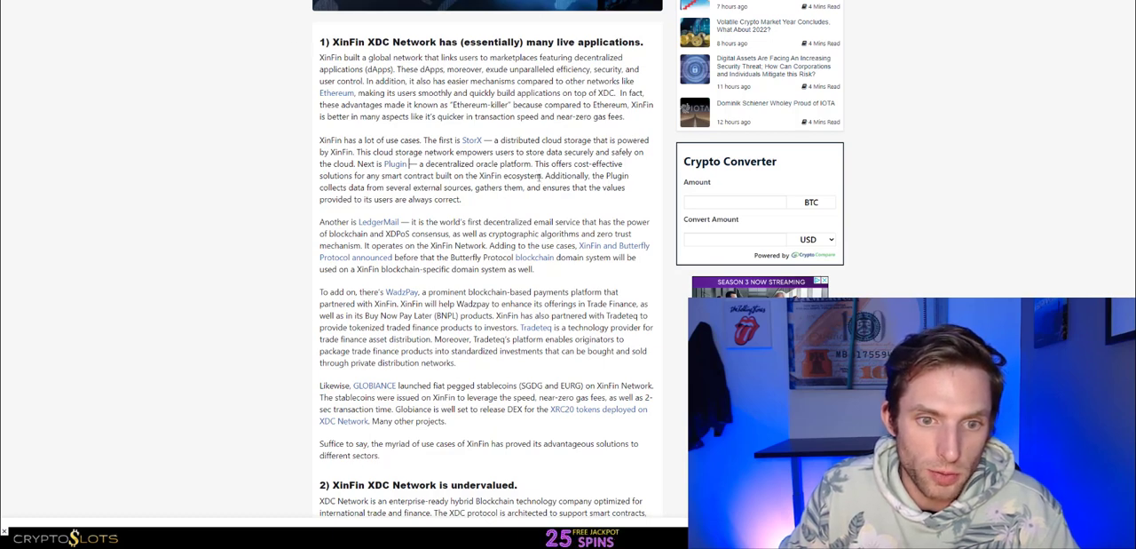
Open the Plugin decentralized oracle website from the article's hyperlink.
click(394, 163)
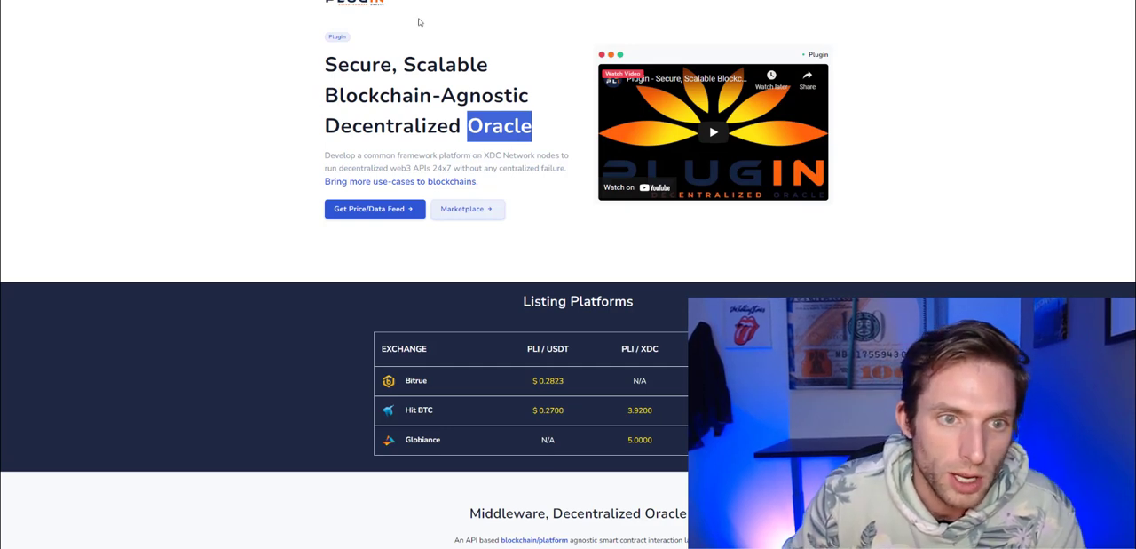
scroll(down, 3)
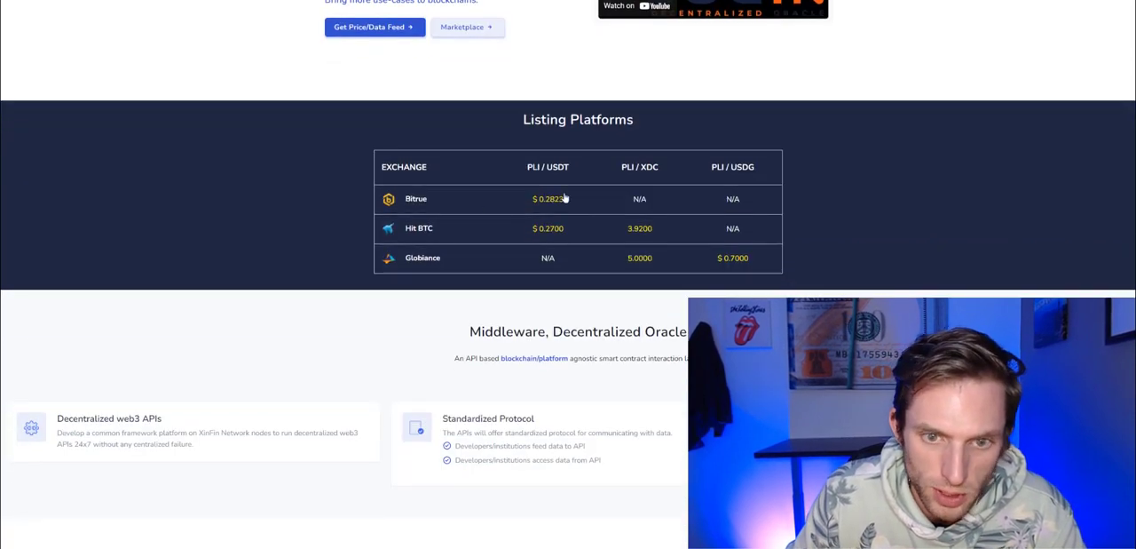
scroll(down, 3)
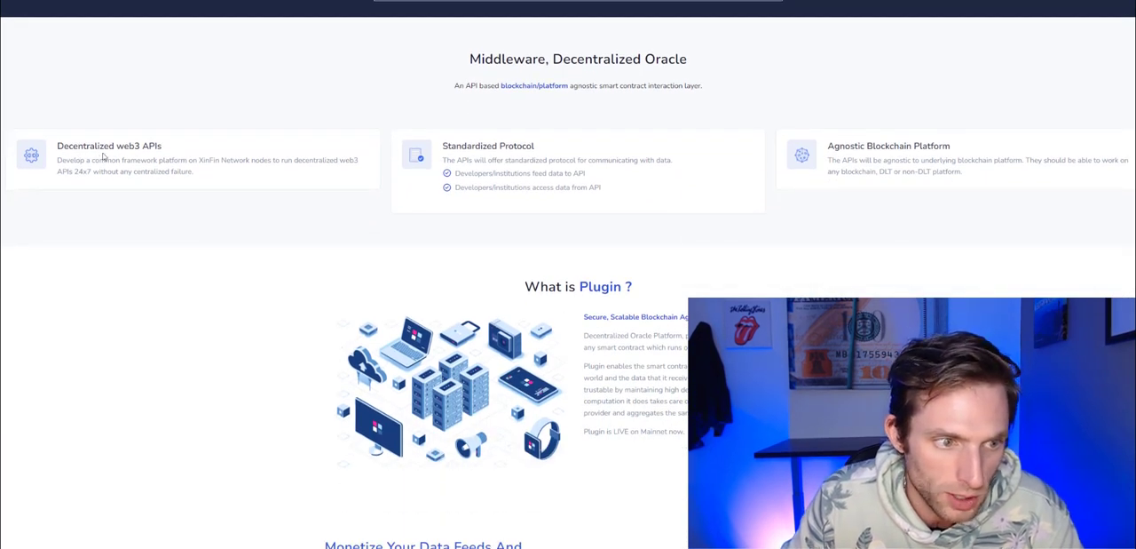
mouse_move(158, 128)
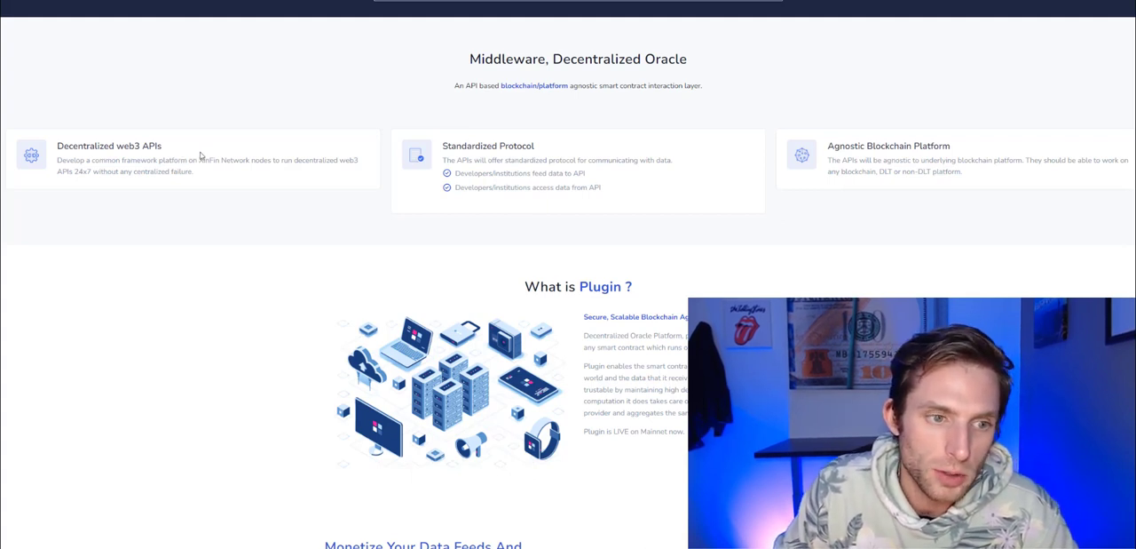
mouse_move(176, 133)
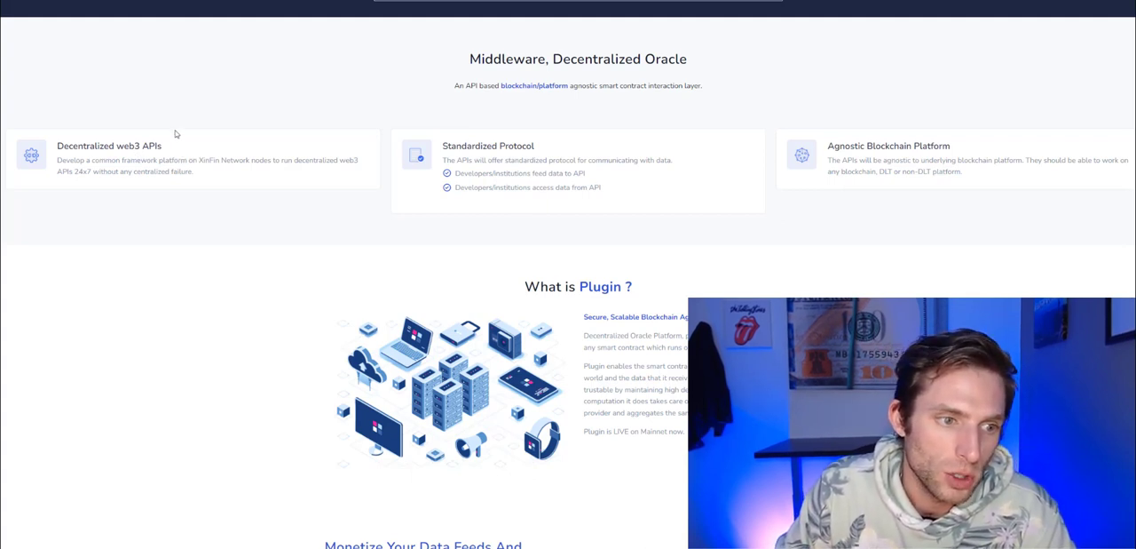
mouse_move(186, 134)
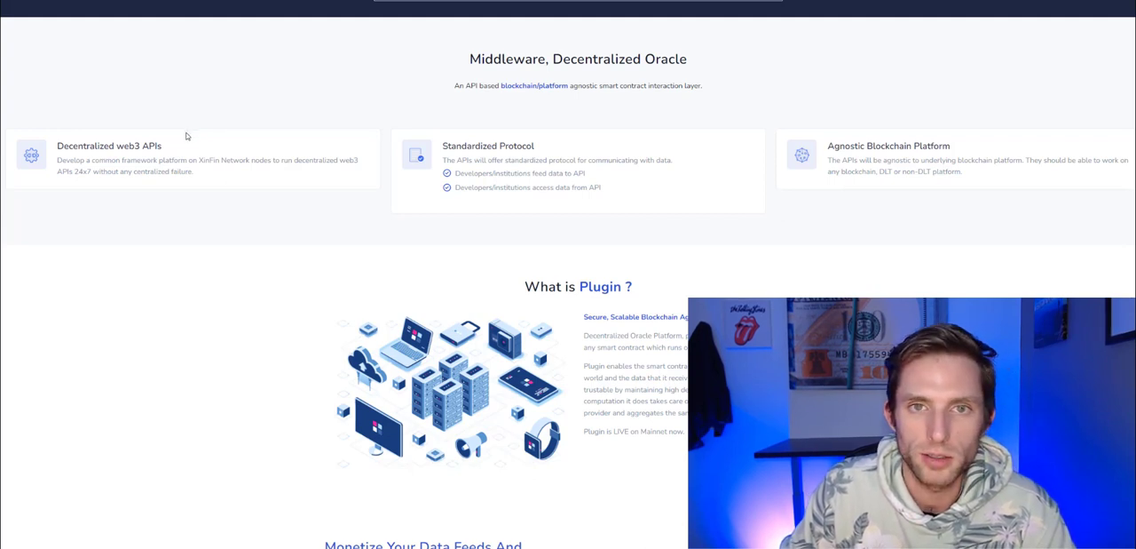
mouse_move(182, 135)
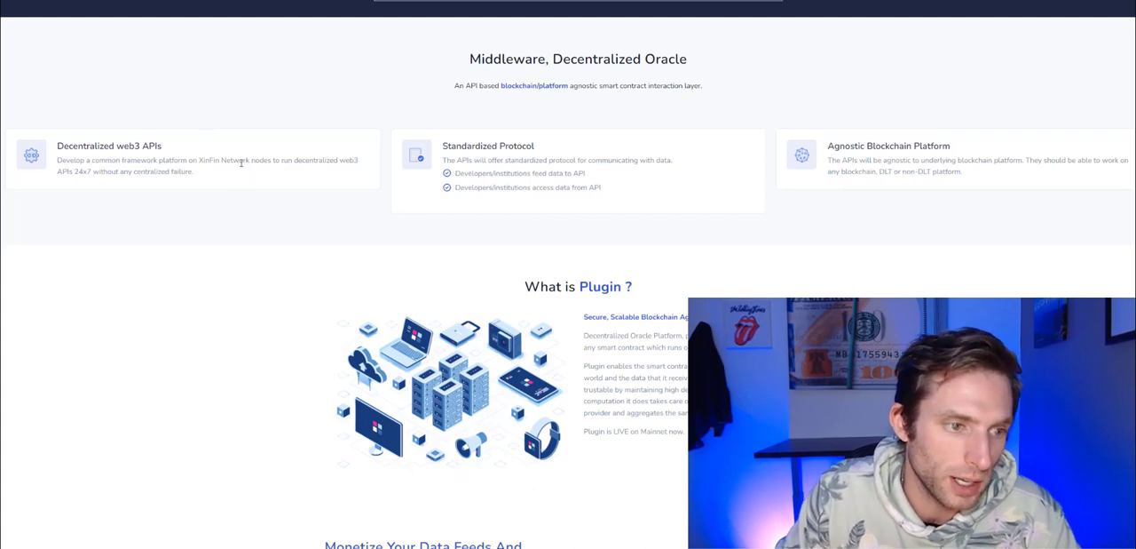
mouse_move(589, 67)
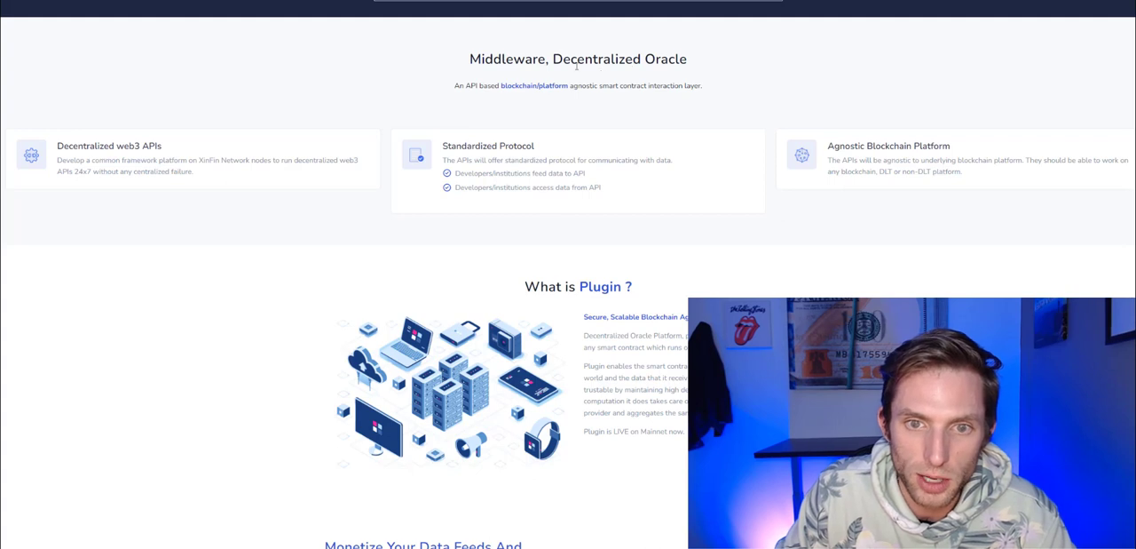
mouse_move(329, 66)
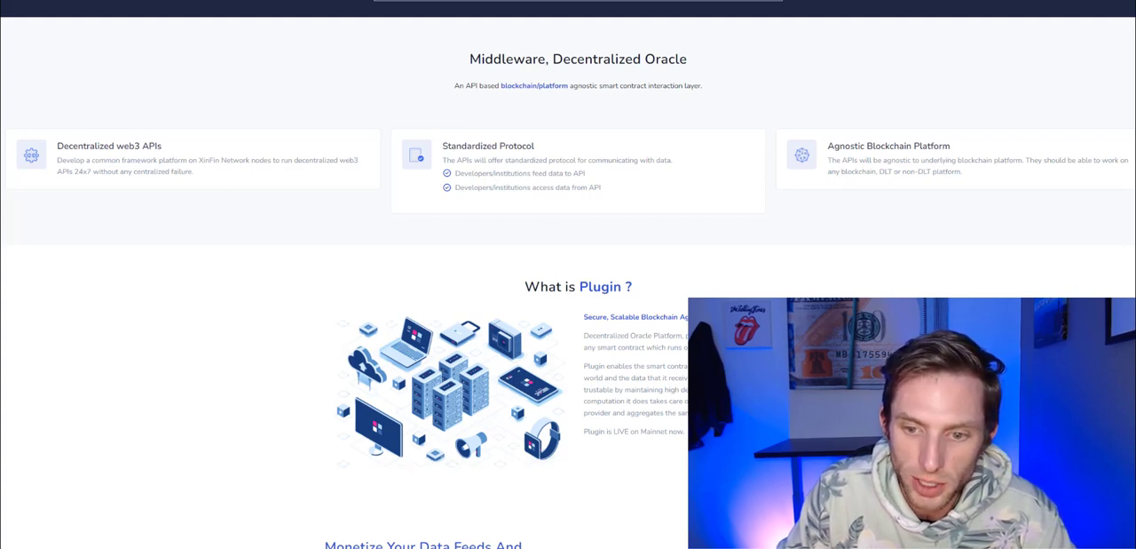
mouse_move(667, 220)
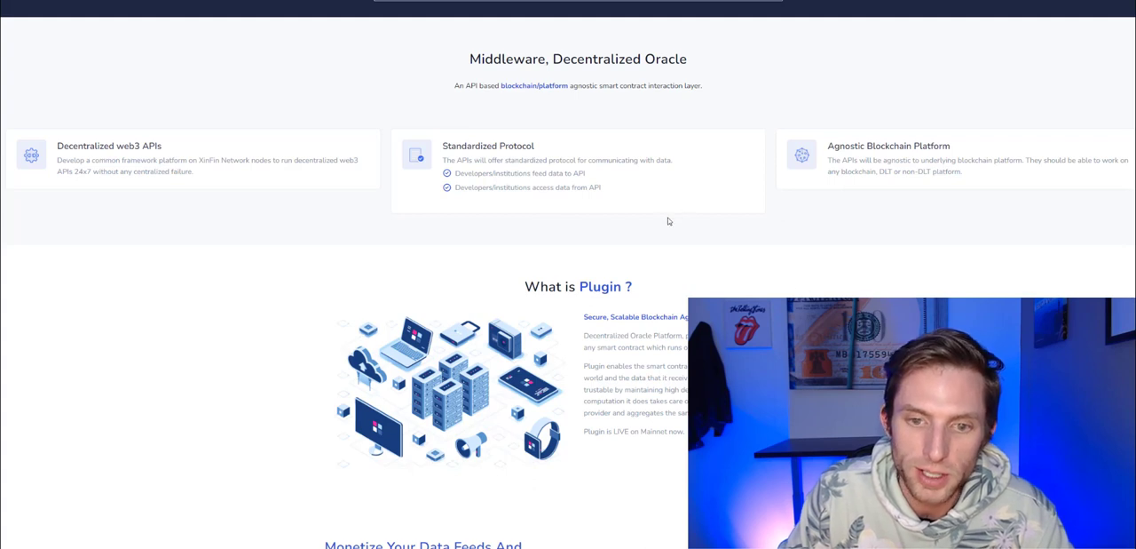
mouse_move(529, 42)
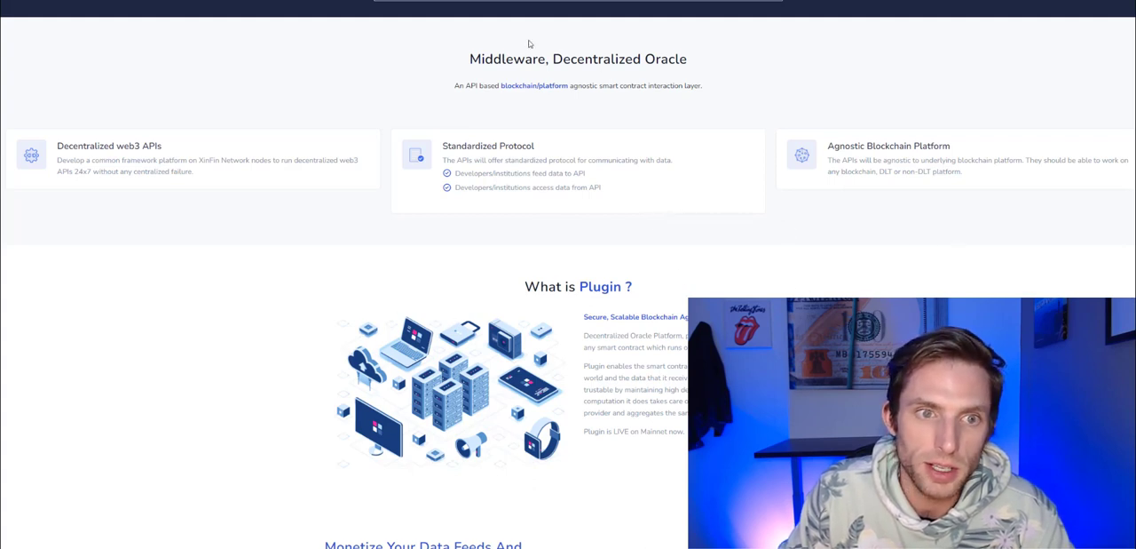
mouse_move(705, 263)
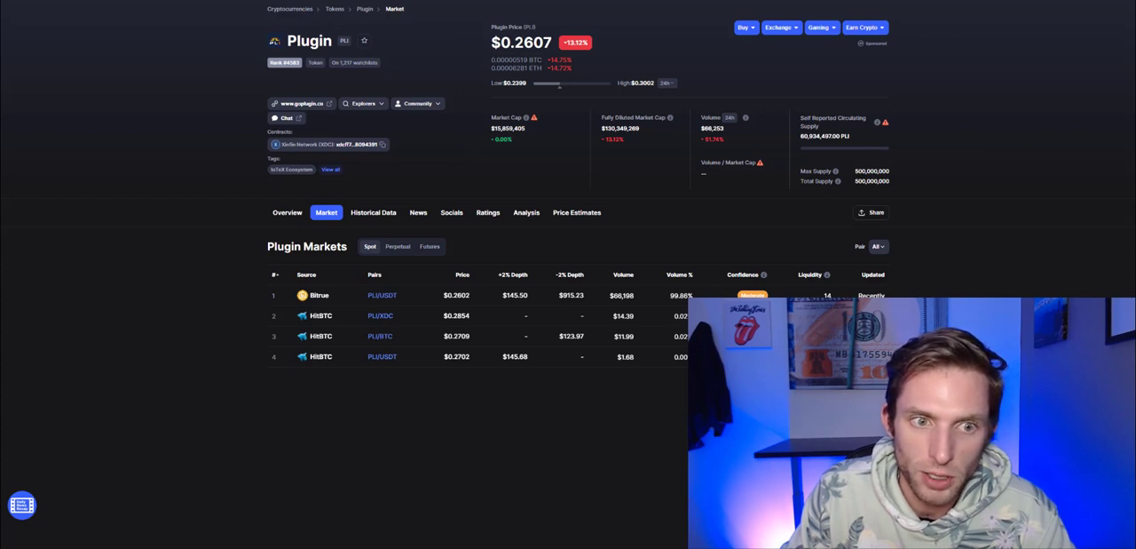
mouse_move(472, 112)
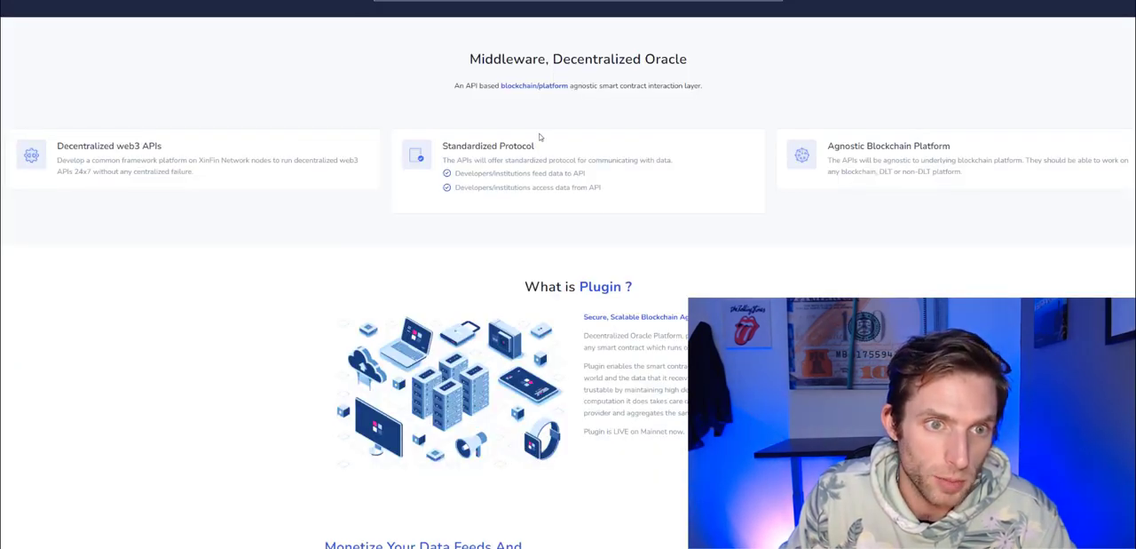
Scroll the Plugin site down to the 'What is Plugin?' description.
scroll(down, 3)
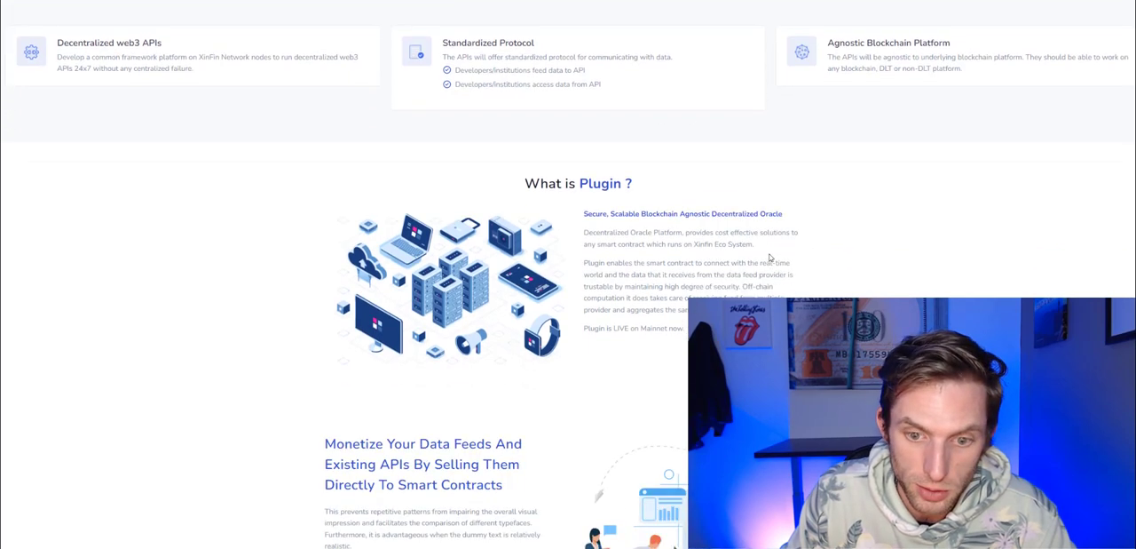
scroll(down, 3)
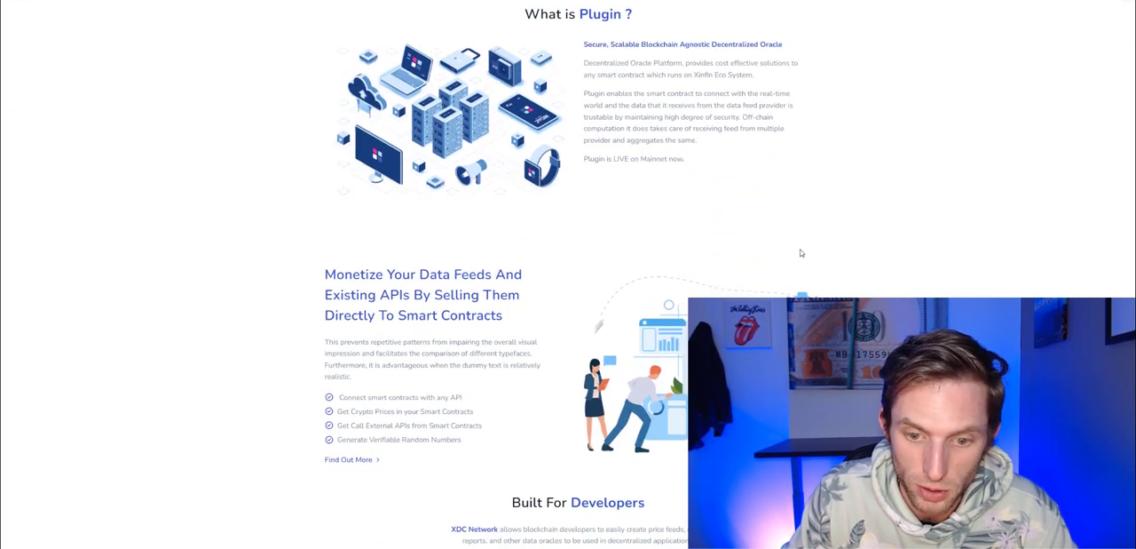
scroll(down, 3)
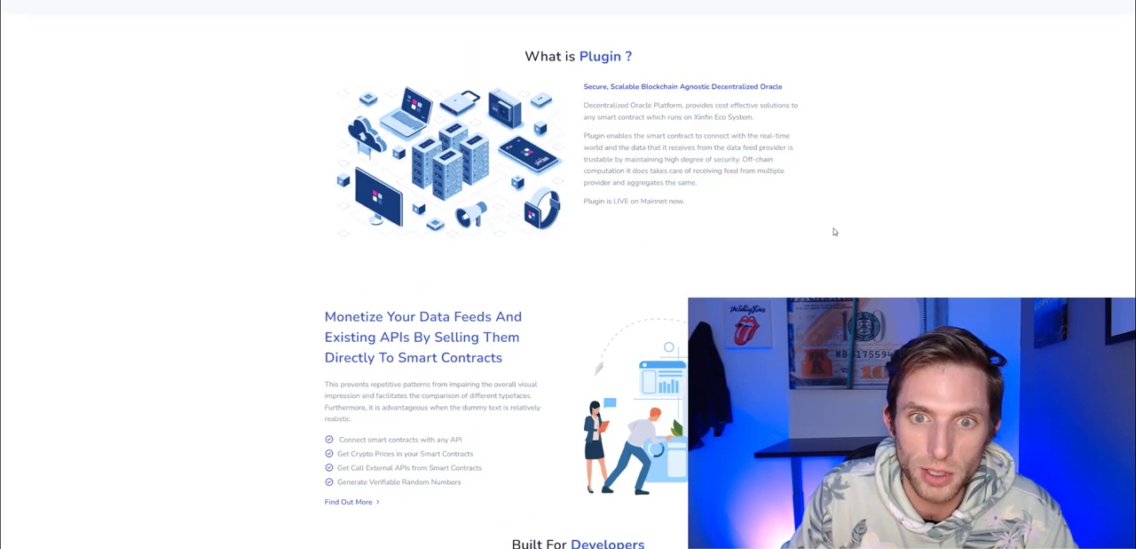
scroll(down, 3)
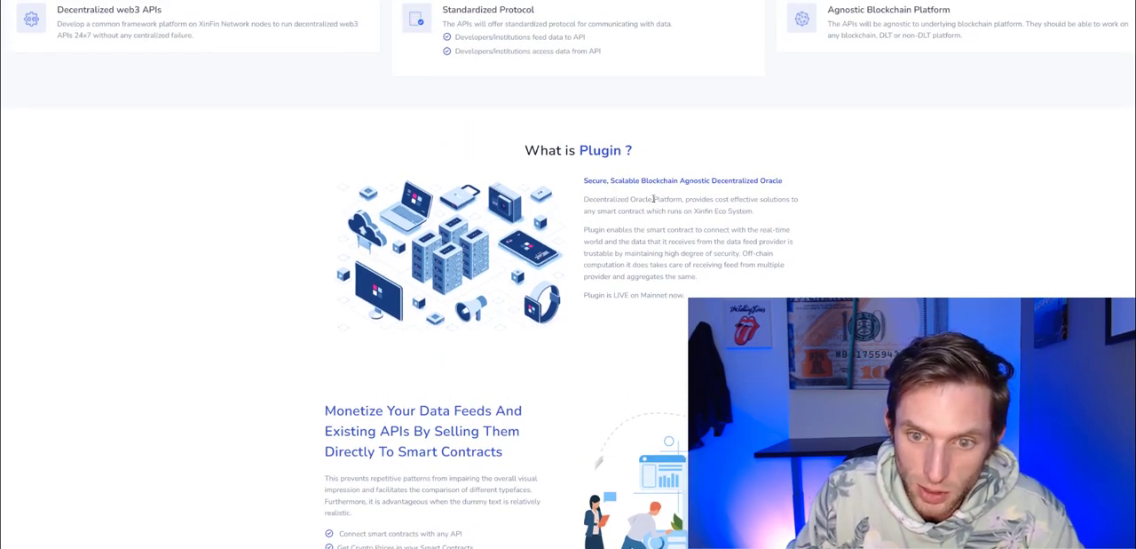
mouse_move(779, 210)
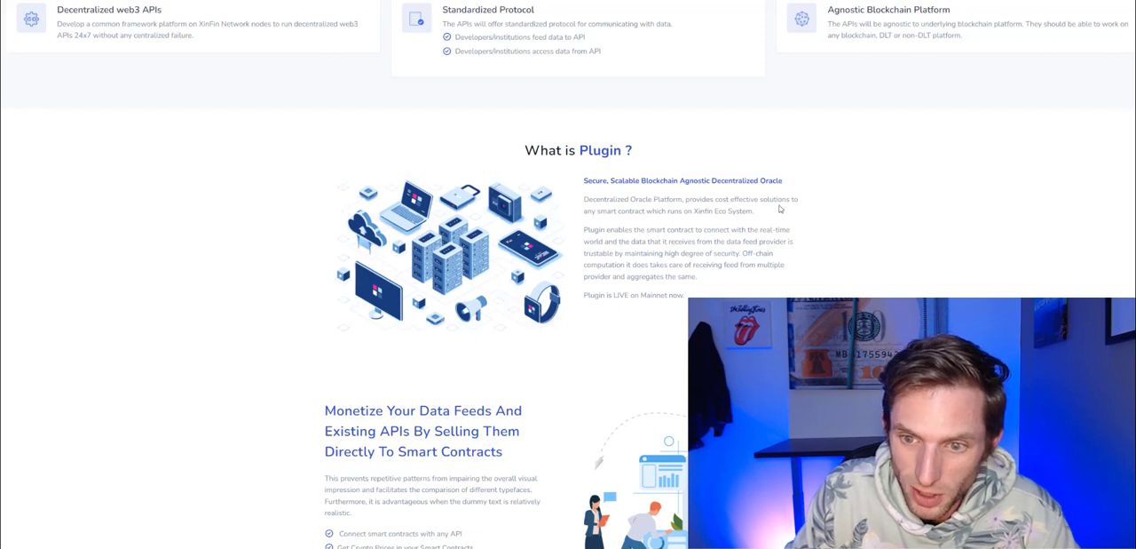
mouse_move(614, 211)
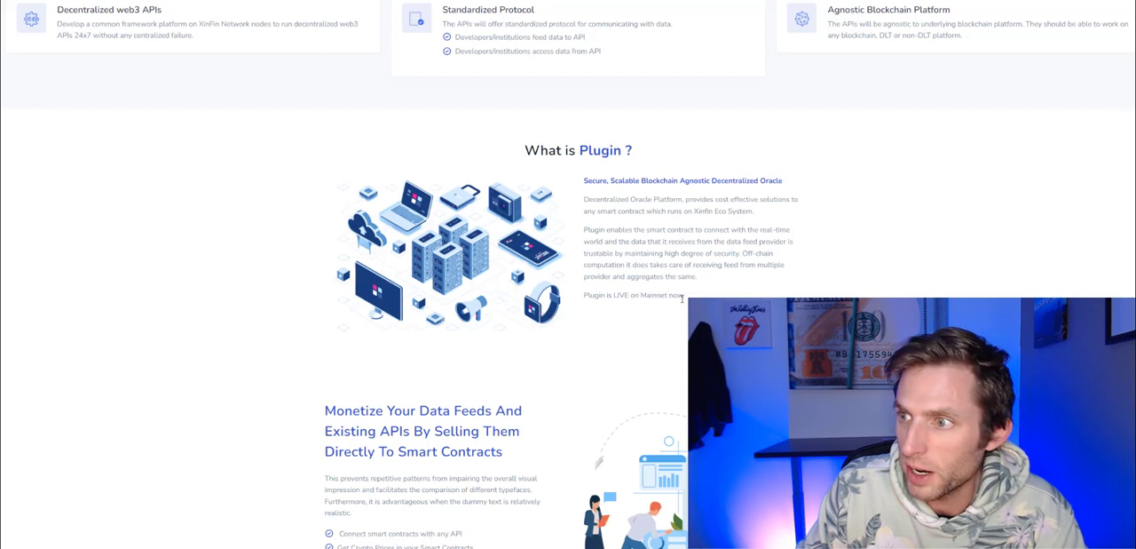
scroll(down, 3)
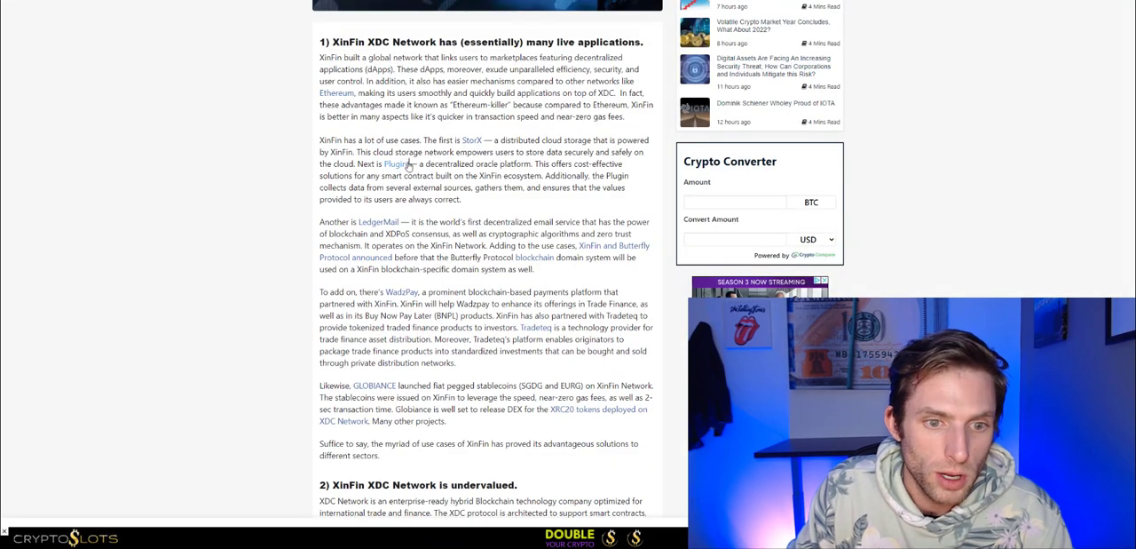
Scroll the article to the paragraphs on XinFin dApps like StorX, Plugin and LedgerMail.
scroll(down, 3)
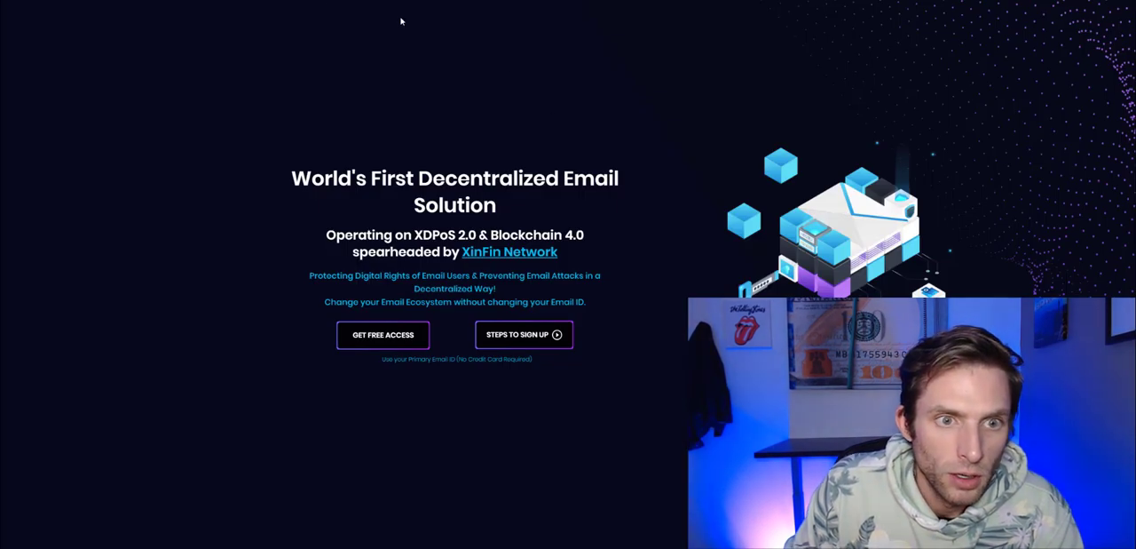
mouse_move(437, 109)
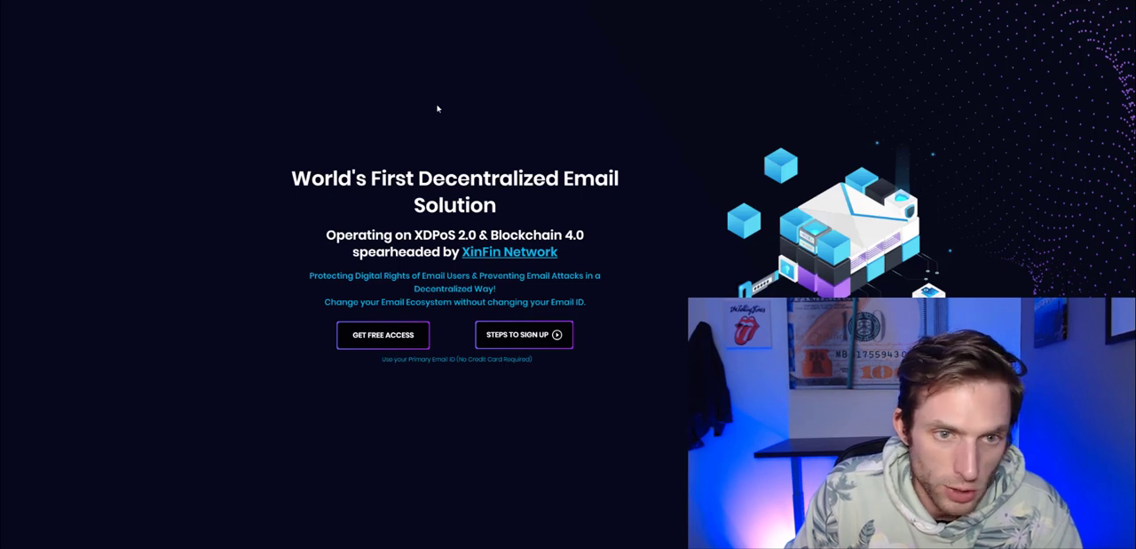
scroll(down, 3)
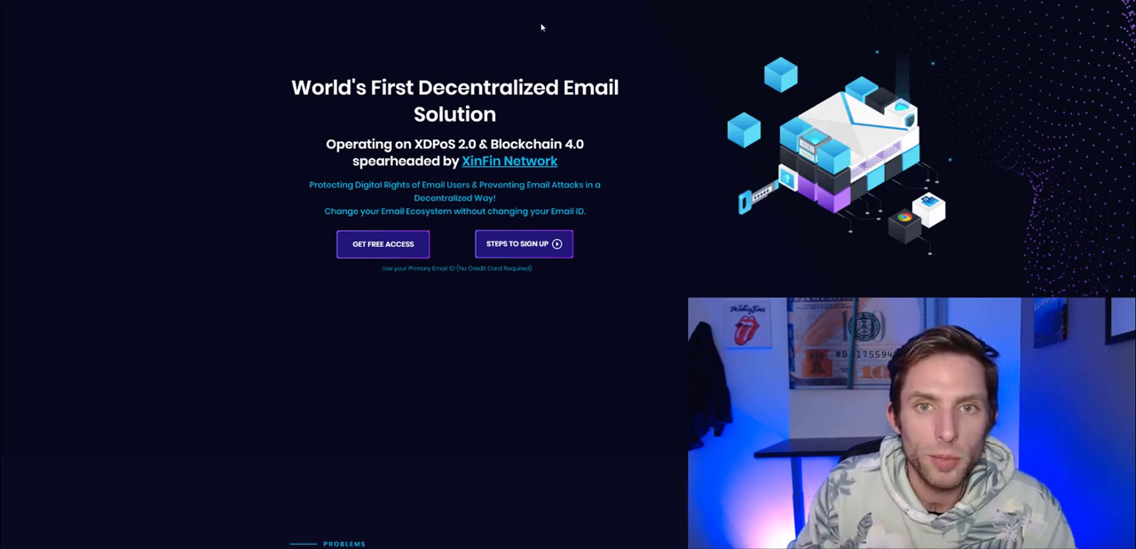
mouse_move(518, 24)
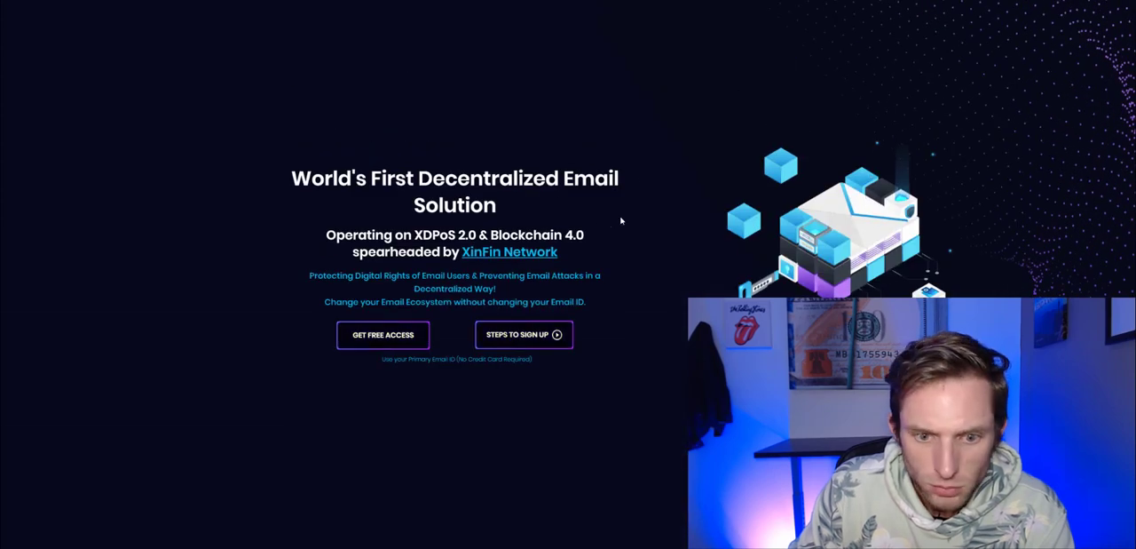
scroll(down, 3)
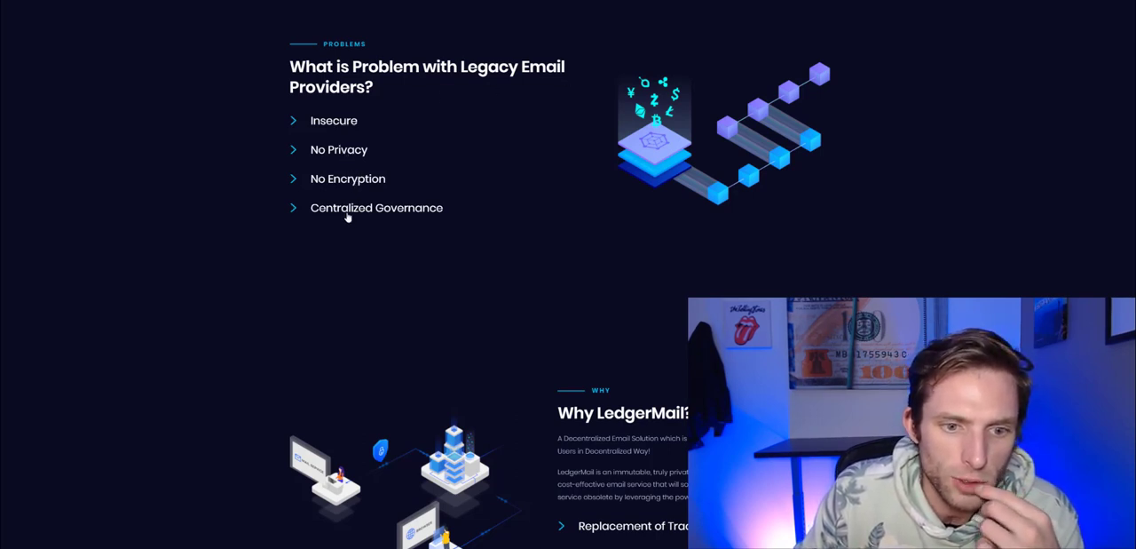
scroll(down, 3)
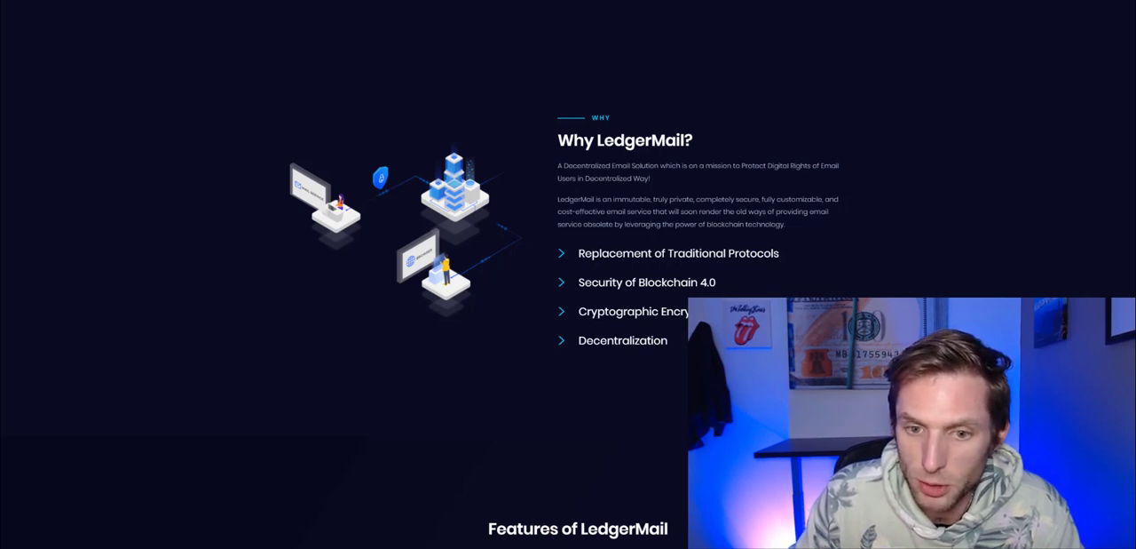
mouse_move(776, 142)
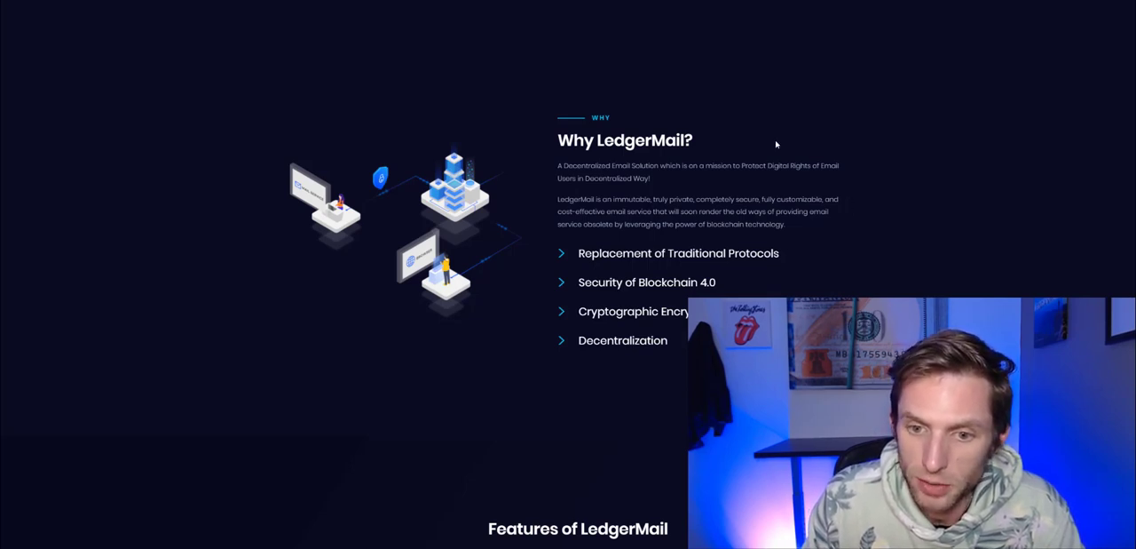
mouse_move(784, 211)
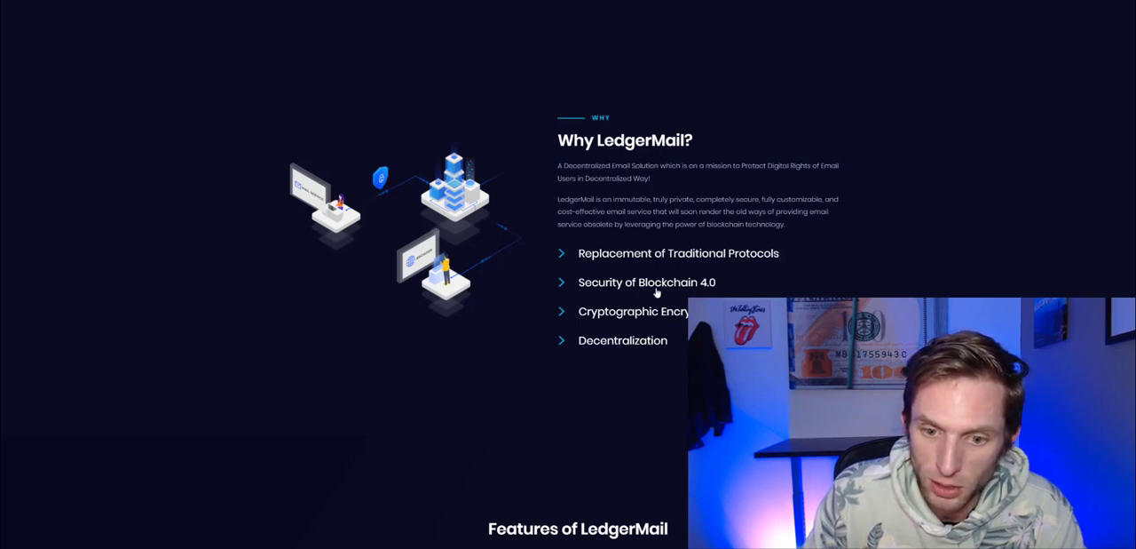
click(646, 281)
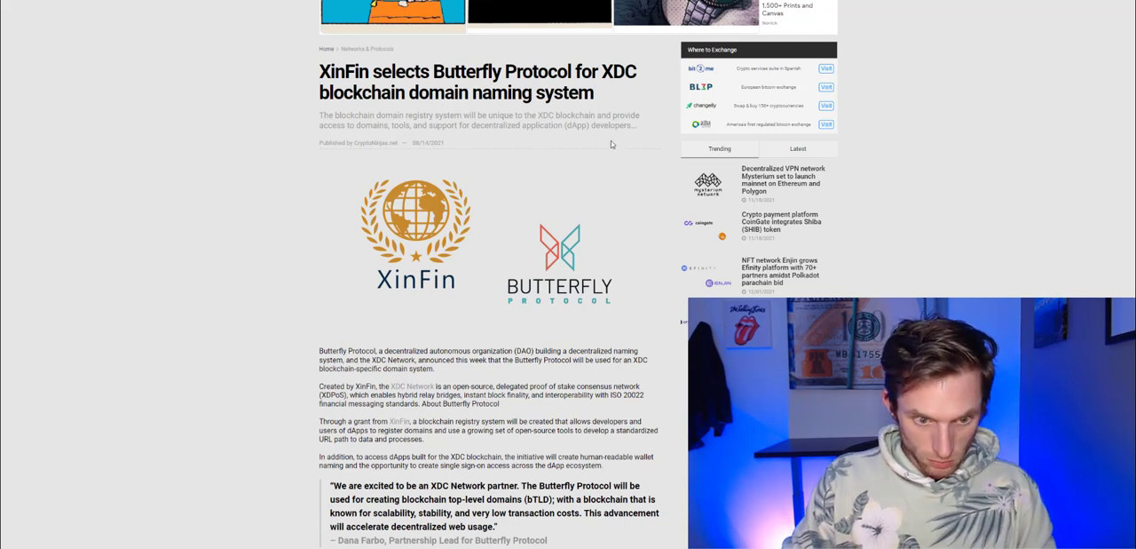
Scroll the Butterfly Protocol article past the XDC price chart to the Blockchain Domains section.
scroll(down, 3)
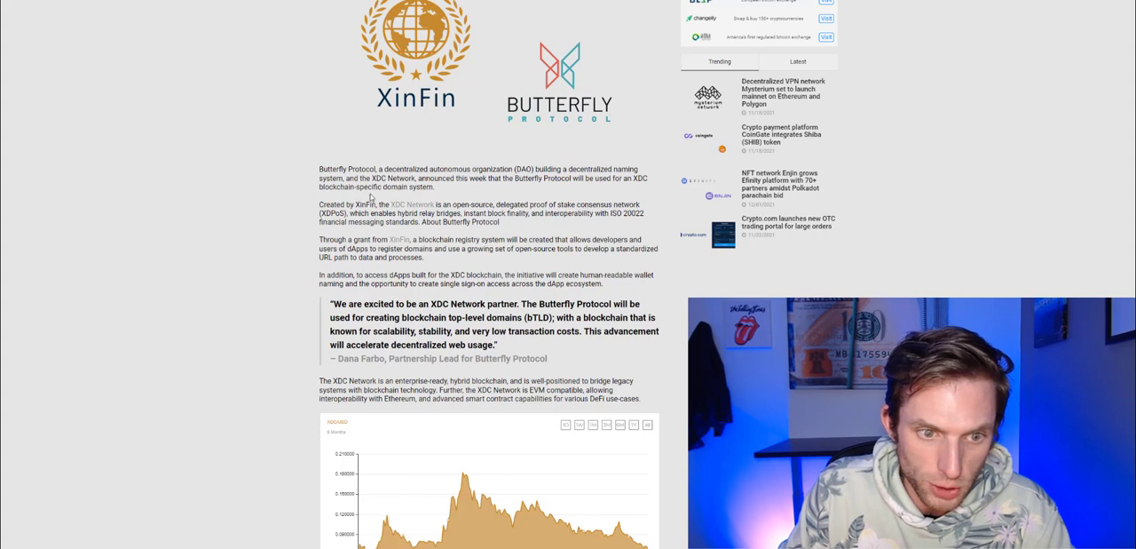
scroll(down, 3)
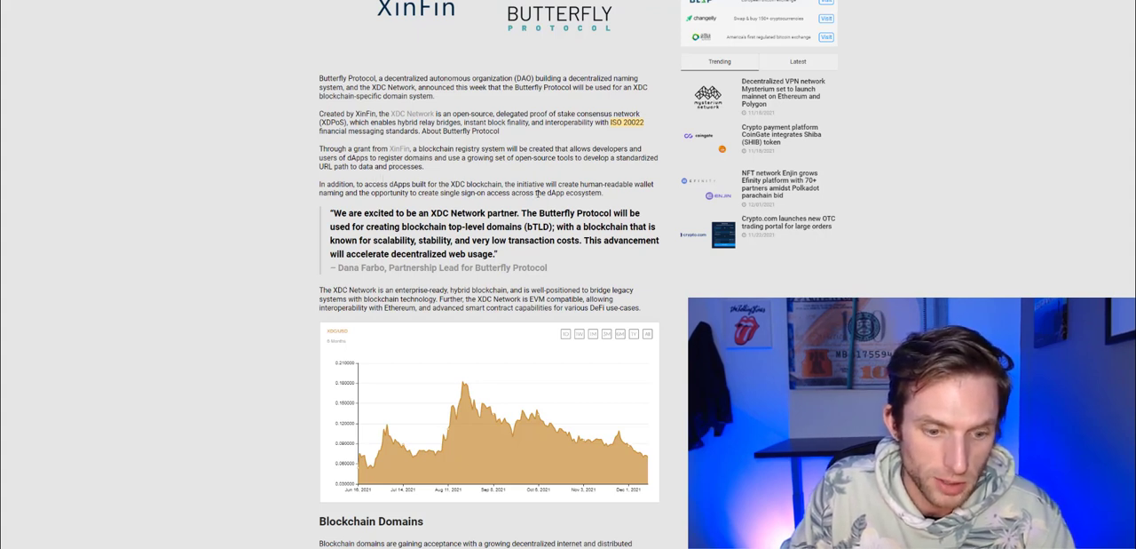
scroll(down, 3)
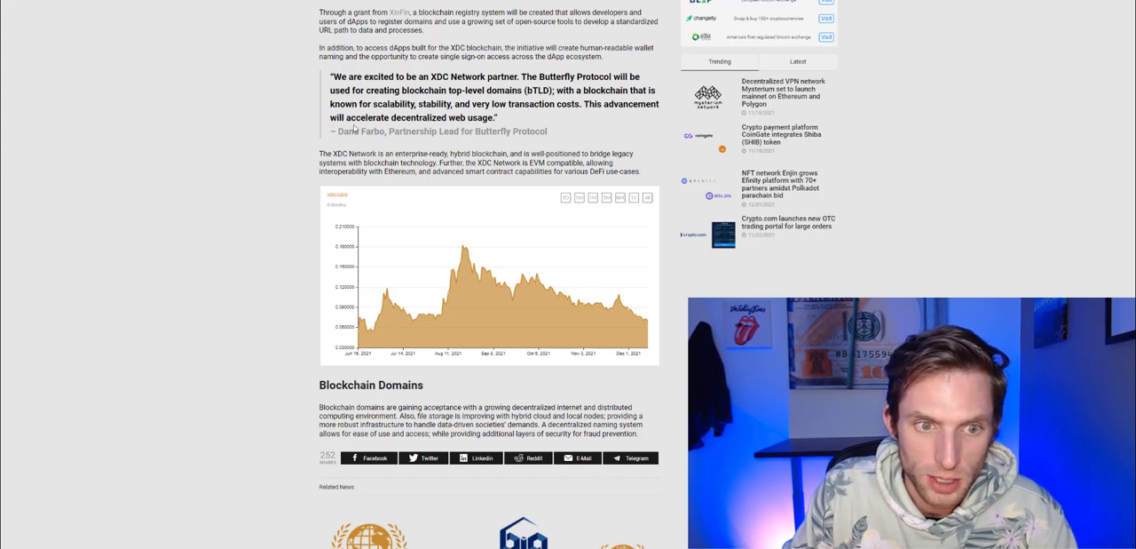
mouse_move(519, 133)
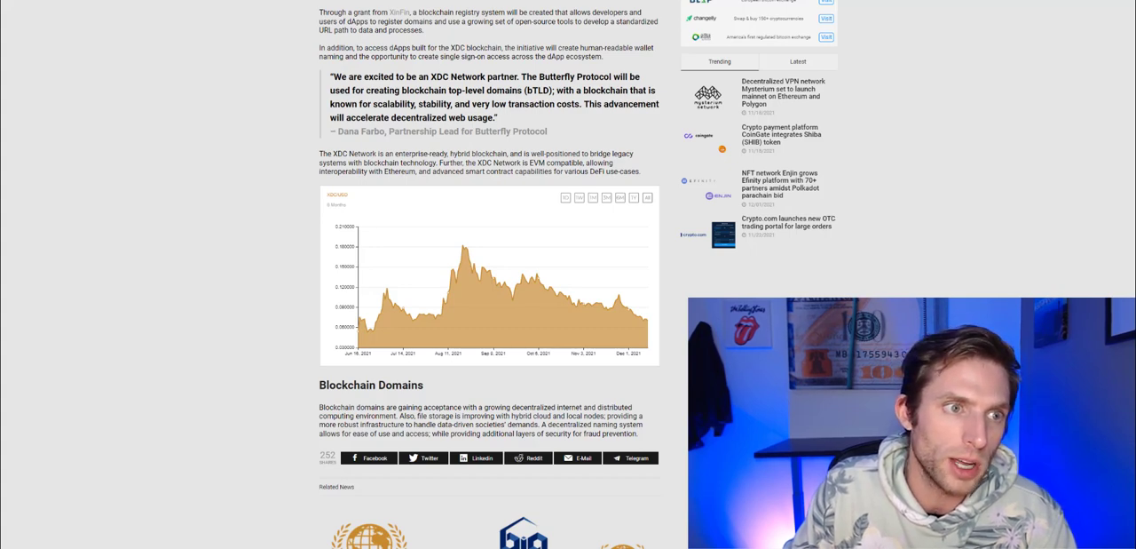
Scroll the XinFin use-case article down to its section on XDC Network being undervalued.
scroll(down, 3)
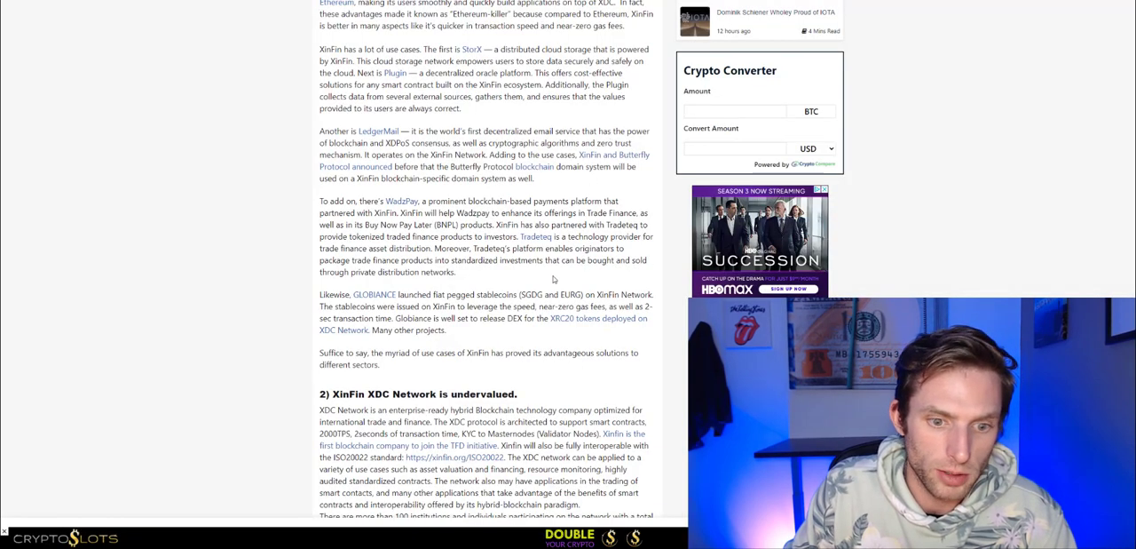
scroll(down, 3)
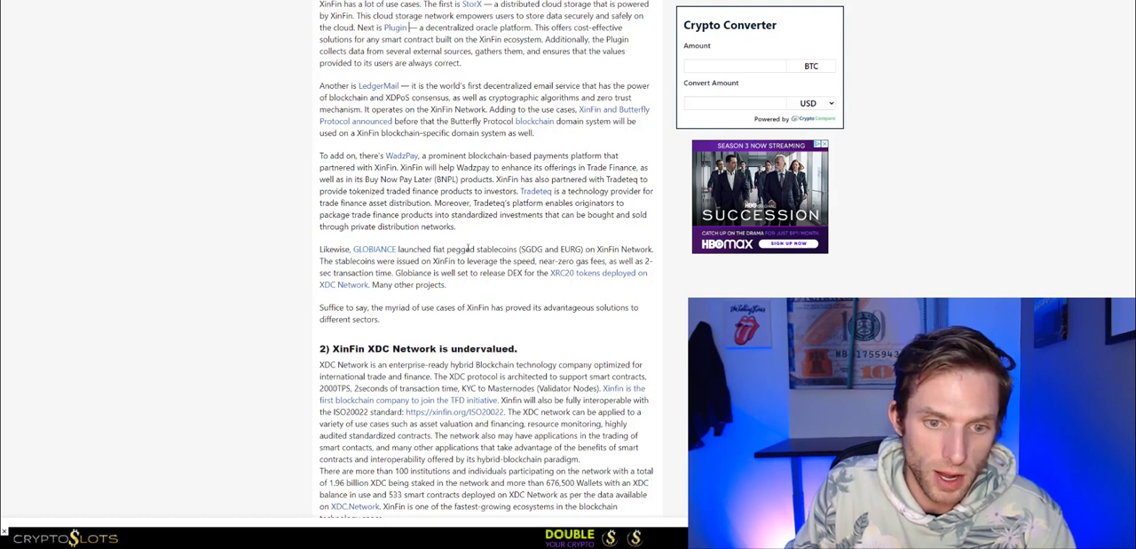
scroll(down, 3)
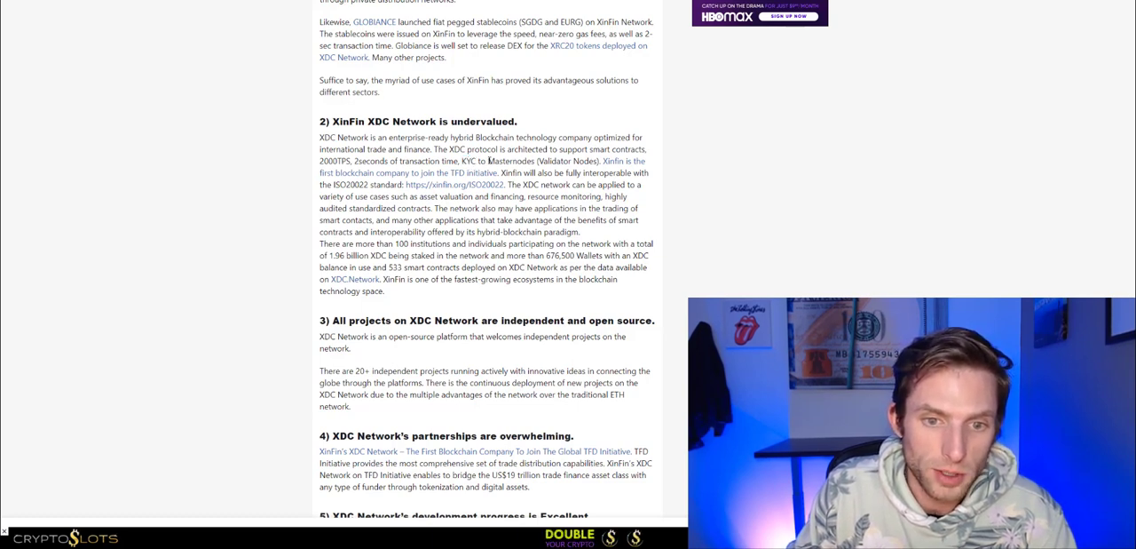
Mark words in the XDC Network description and continue to the partnerships section.
double_click(511, 160)
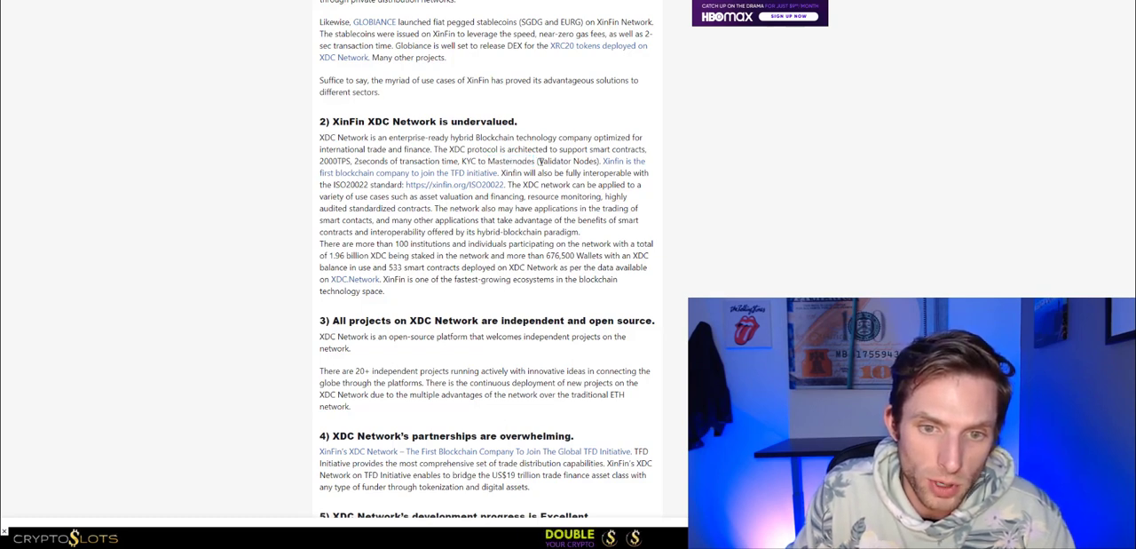
double_click(571, 162)
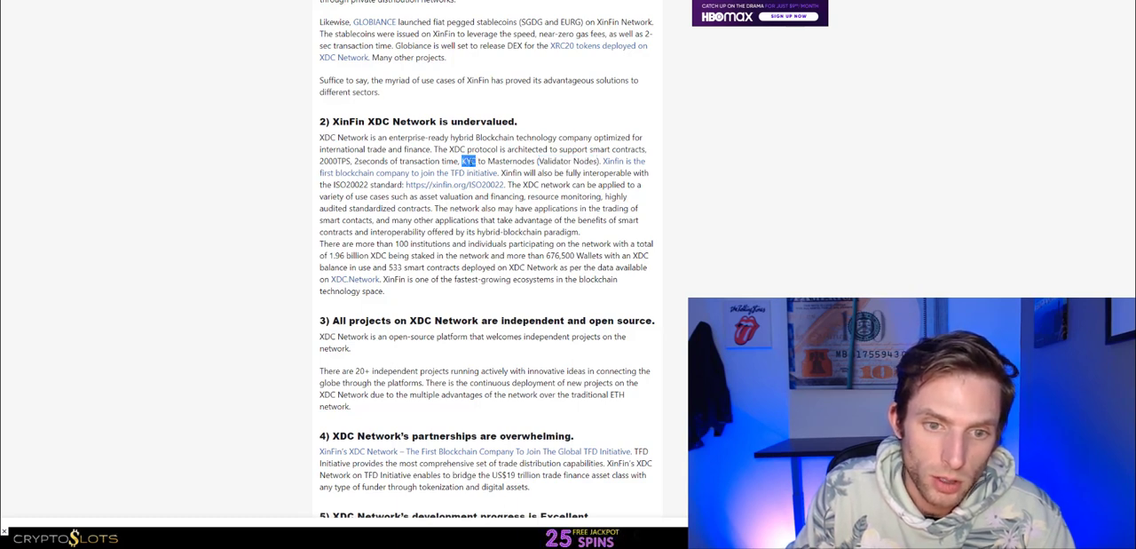
mouse_move(363, 181)
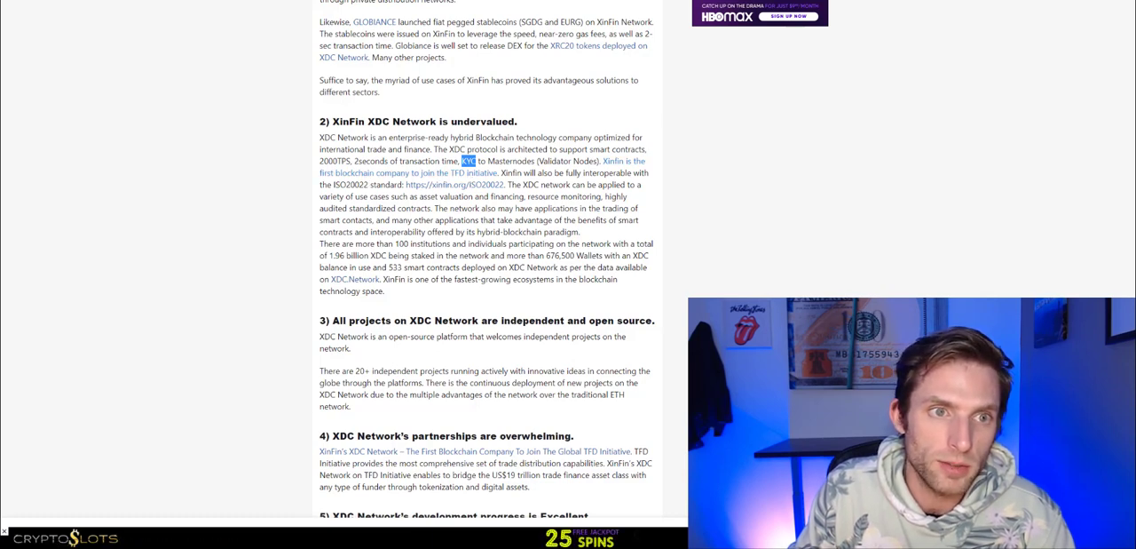
scroll(down, 3)
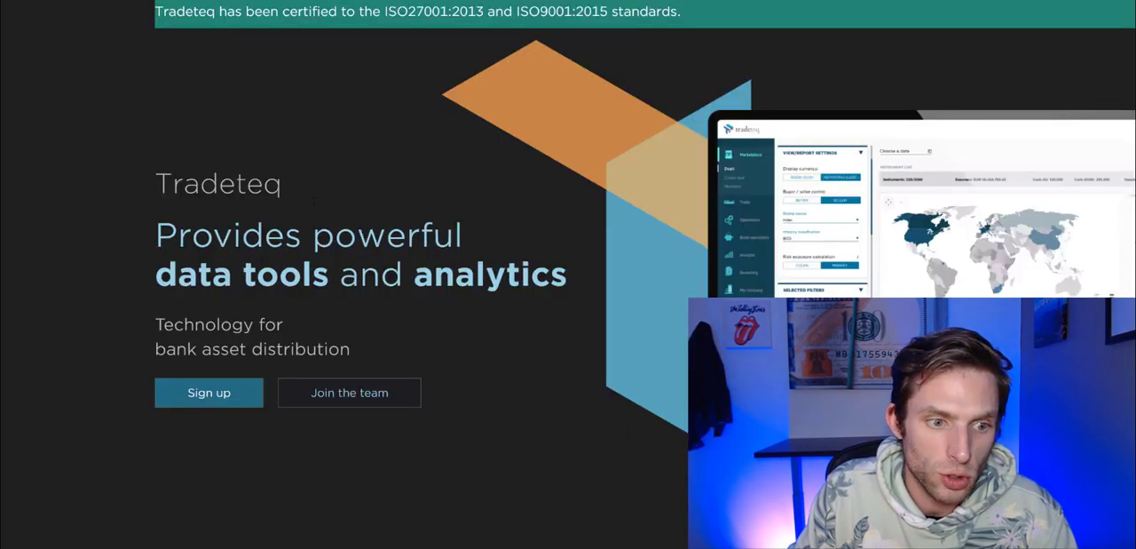
Scroll the Tradeteq homepage past the hero to the $15 trillion trade finance claim.
scroll(down, 3)
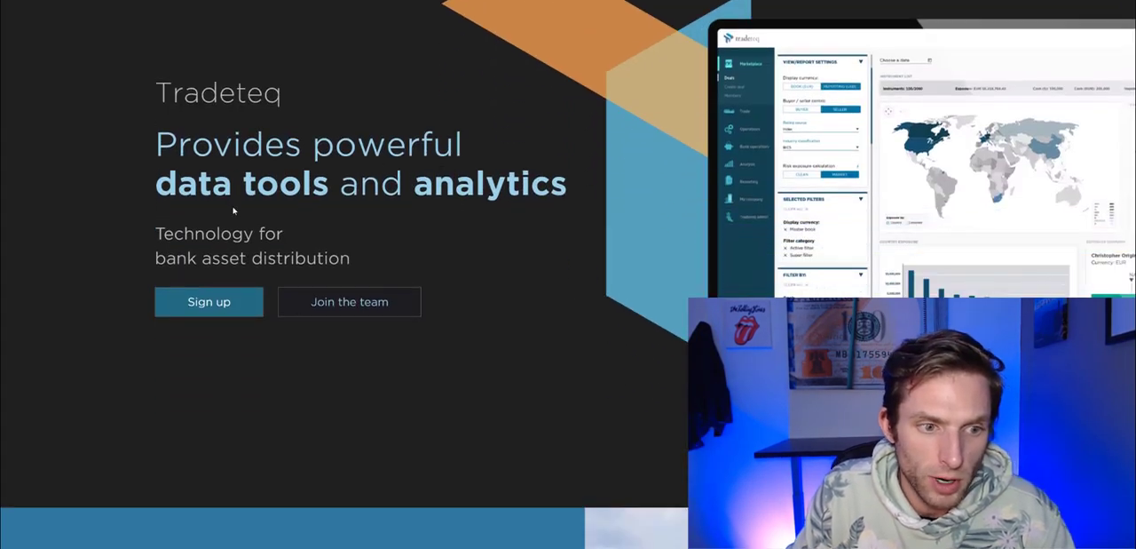
scroll(down, 3)
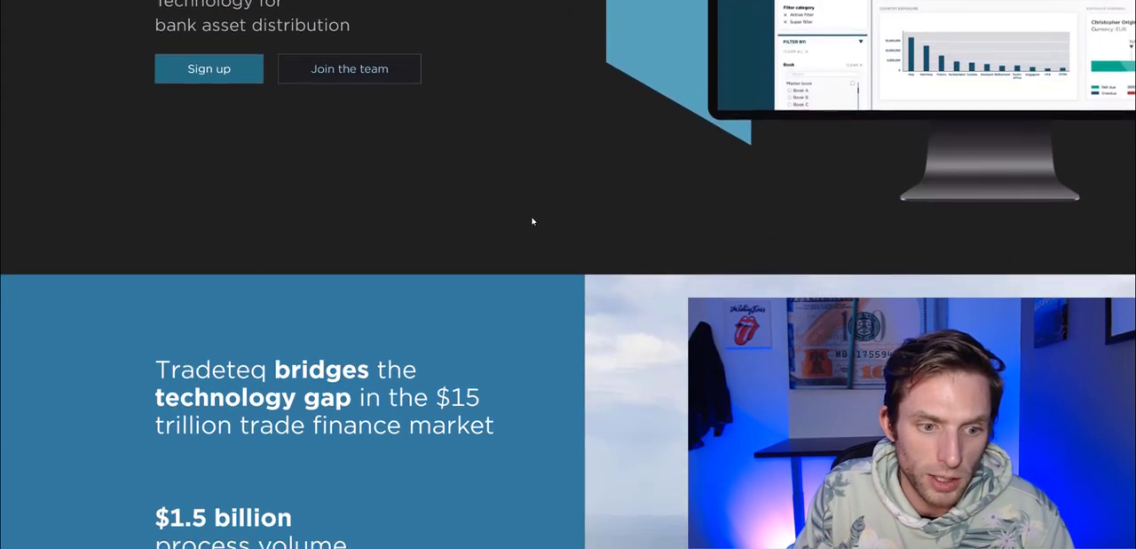
scroll(down, 3)
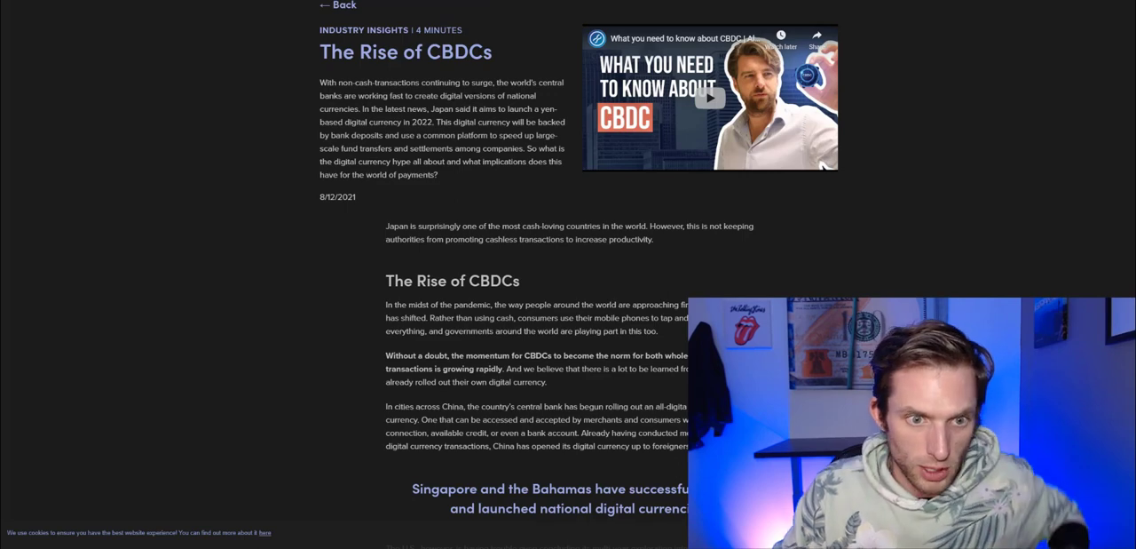
Scroll the Tradeteq CBDC article through 'The role of blockchain in CBDCs' to the related articles.
scroll(down, 3)
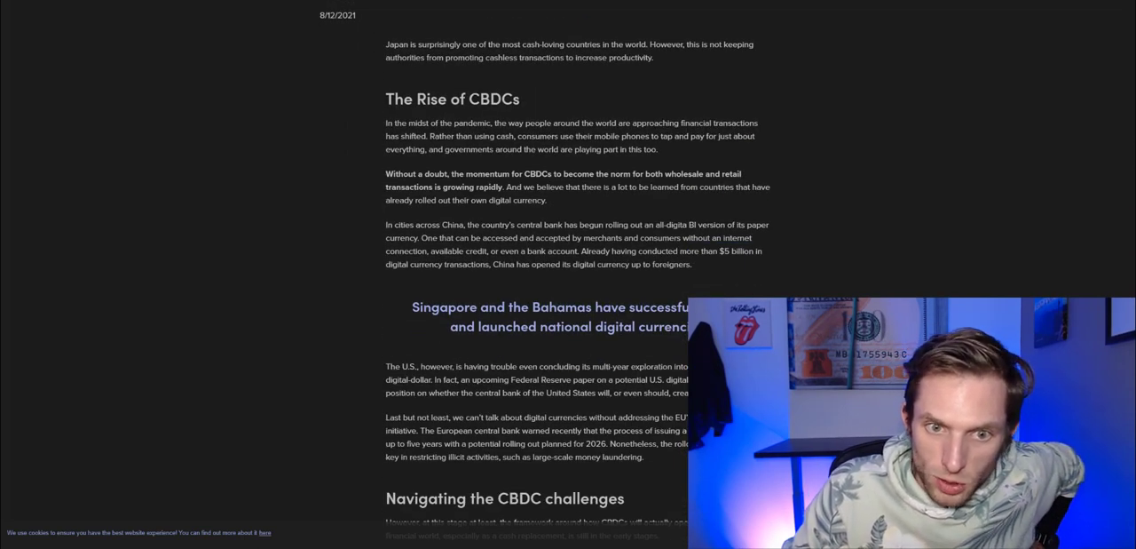
scroll(down, 3)
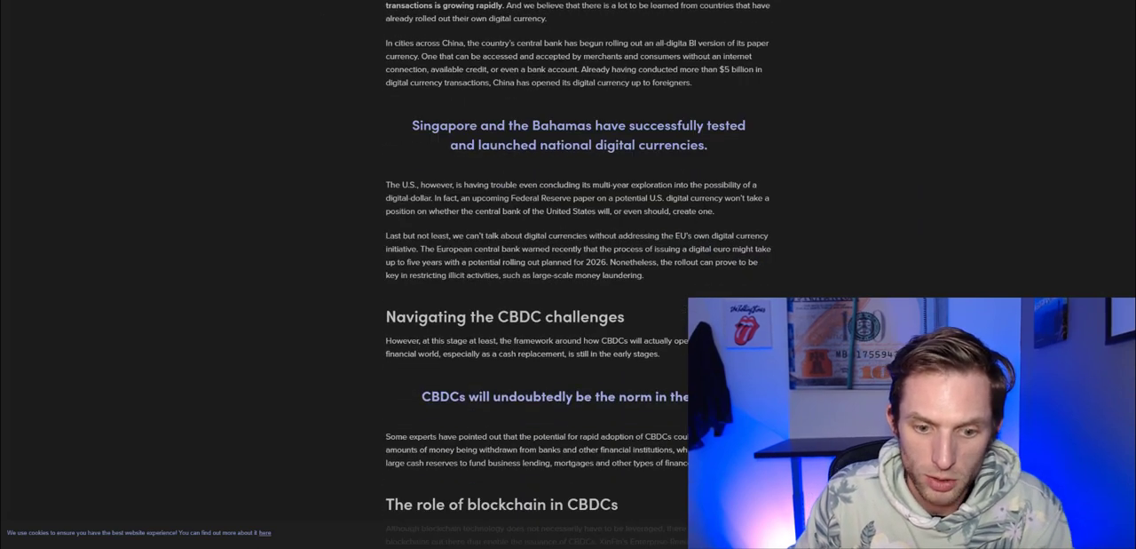
scroll(down, 3)
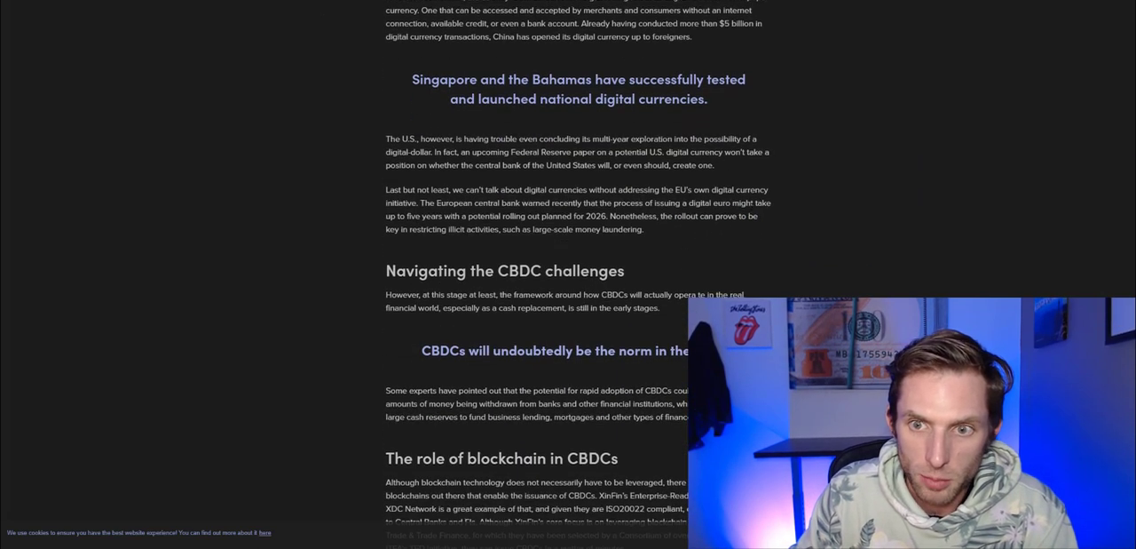
scroll(down, 3)
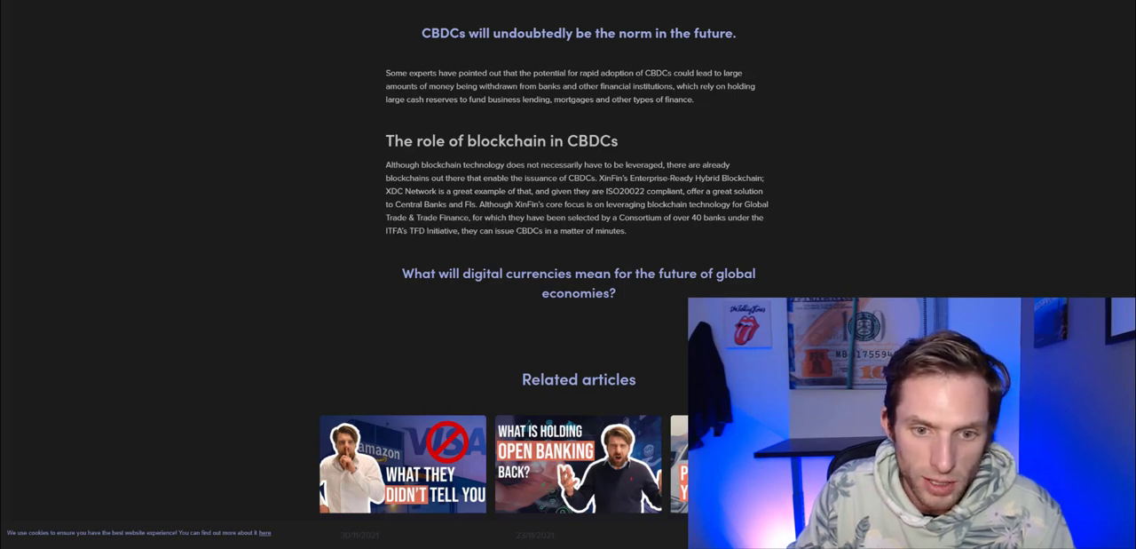
mouse_move(628, 234)
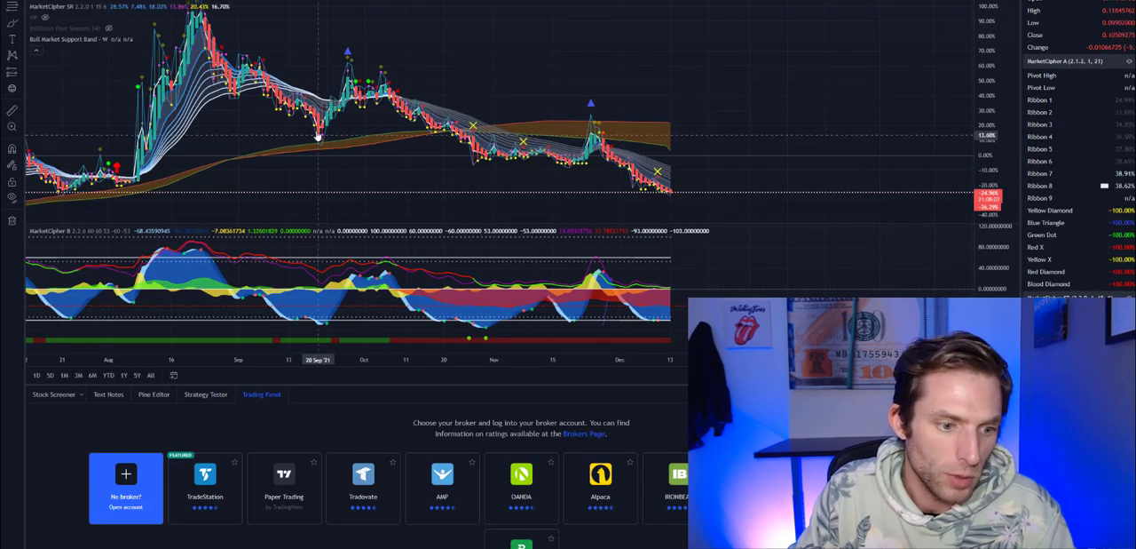
mouse_move(108, 345)
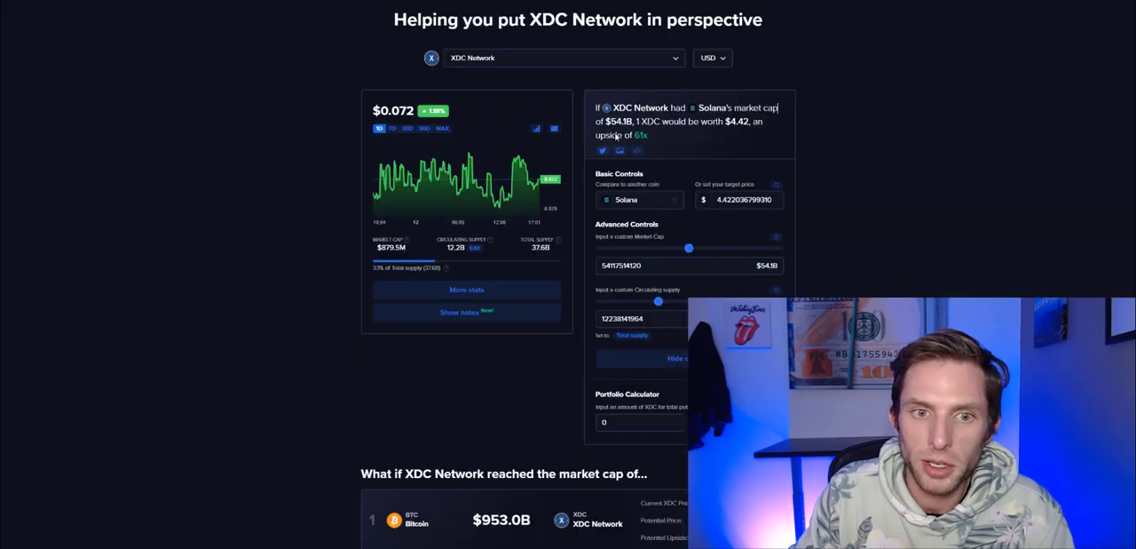
mouse_move(657, 83)
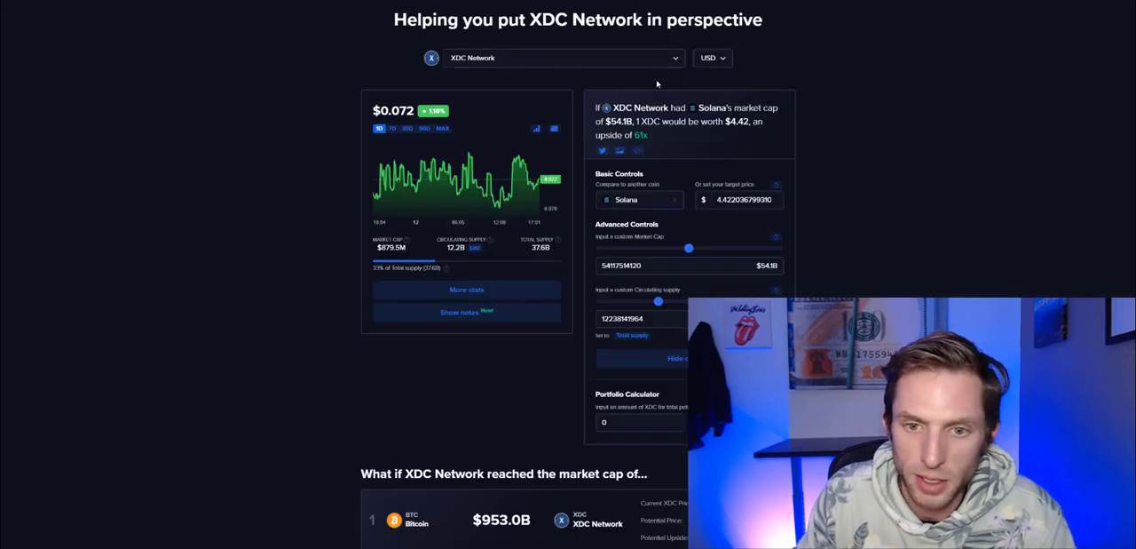
mouse_move(856, 132)
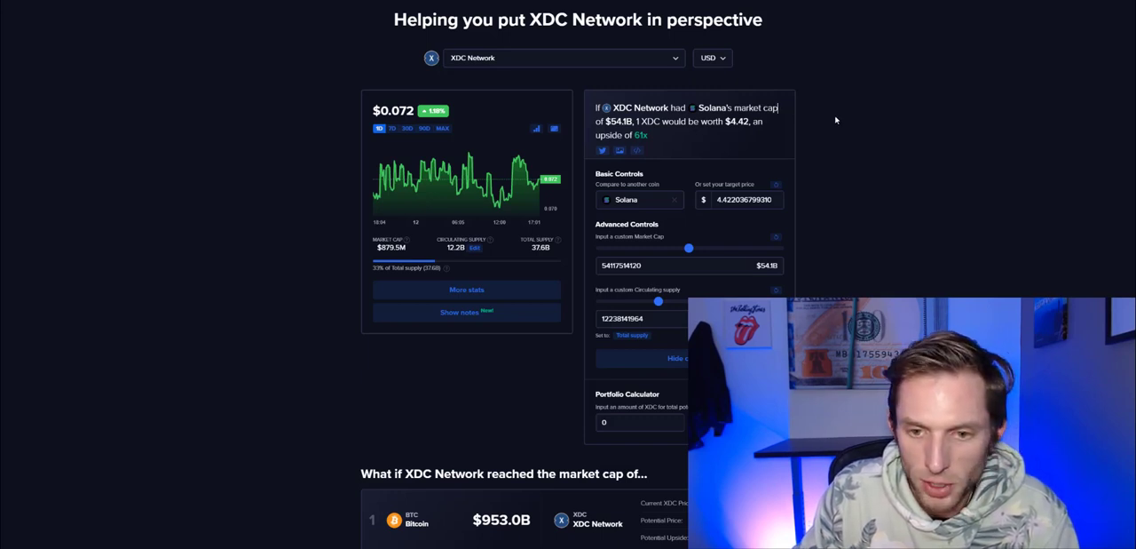
mouse_move(785, 185)
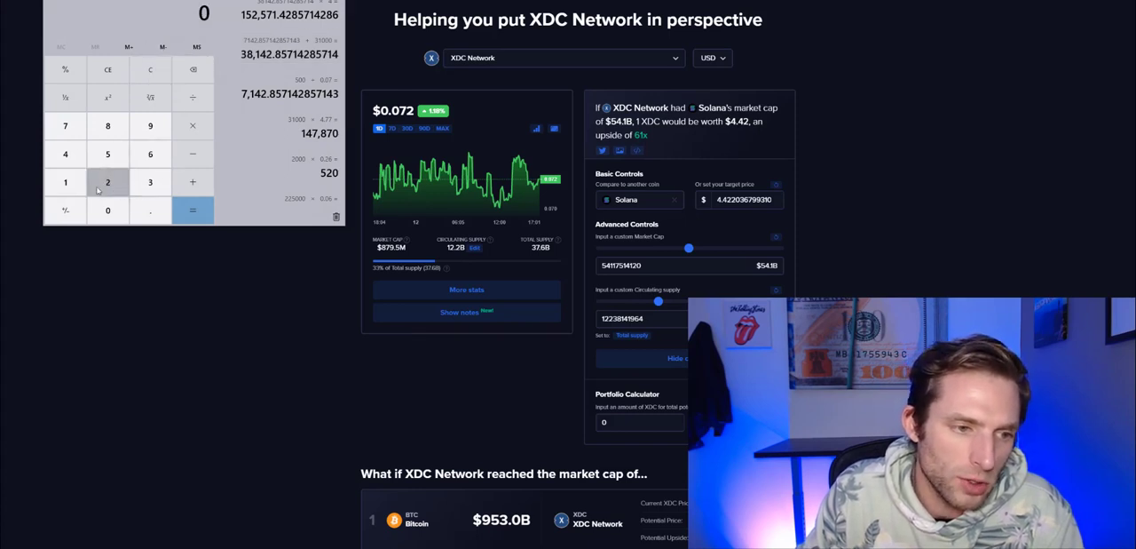
Calculate 10,000 coins at 0.08 to get 800.
click(106, 210)
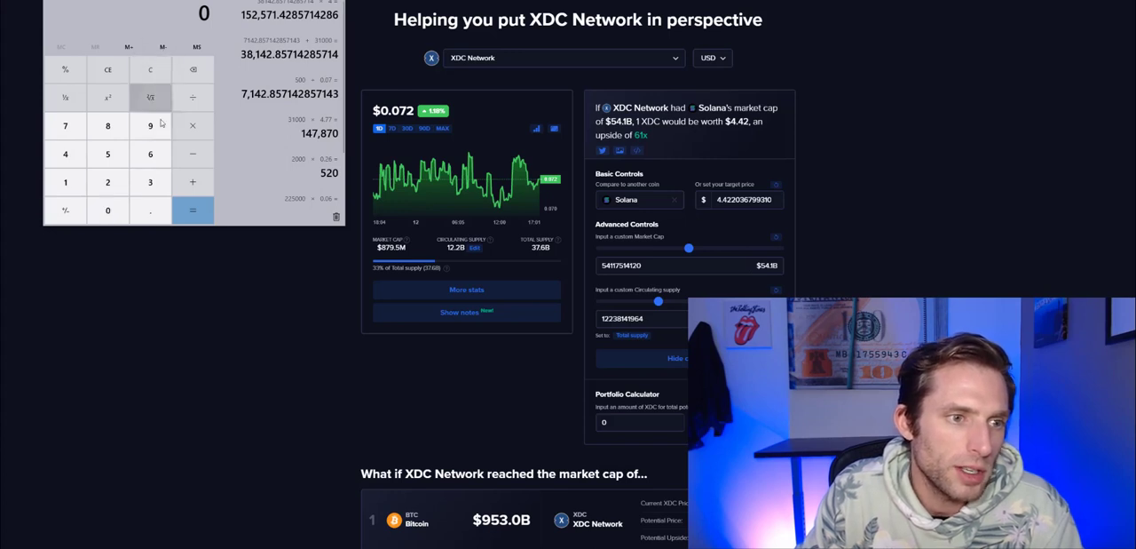
click(107, 210)
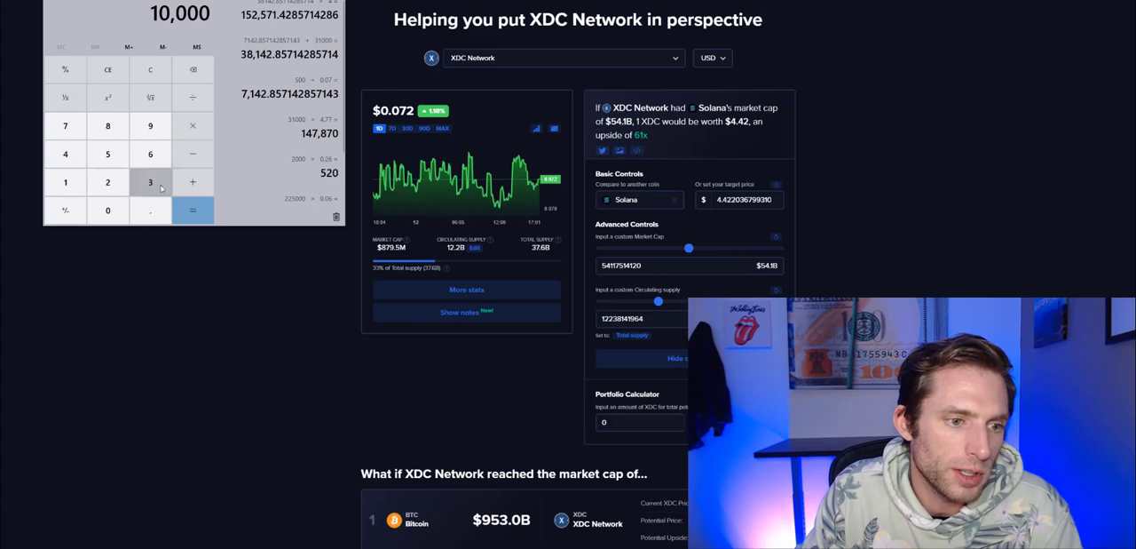
click(192, 210)
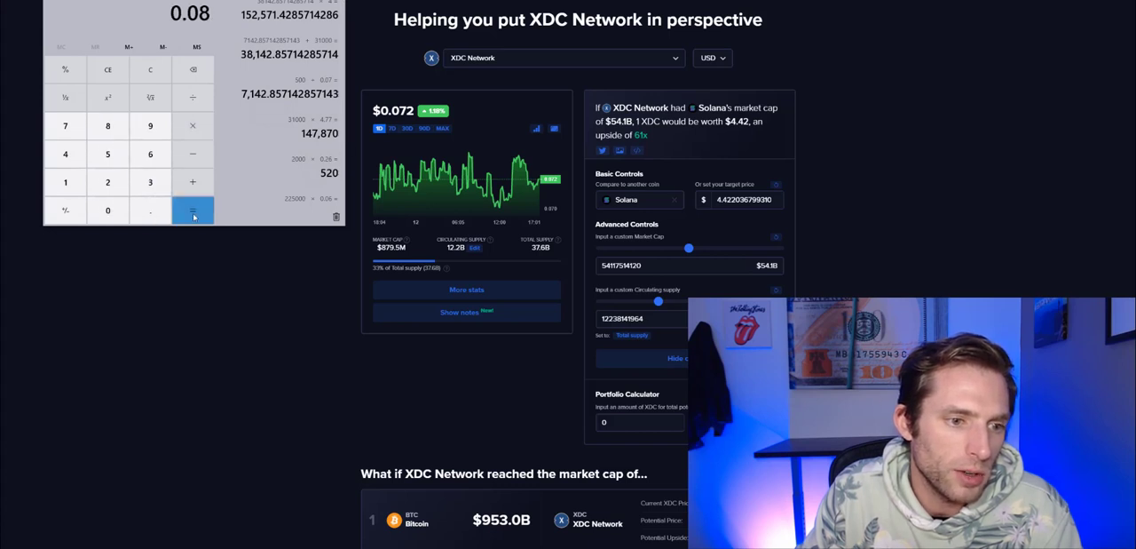
click(192, 209)
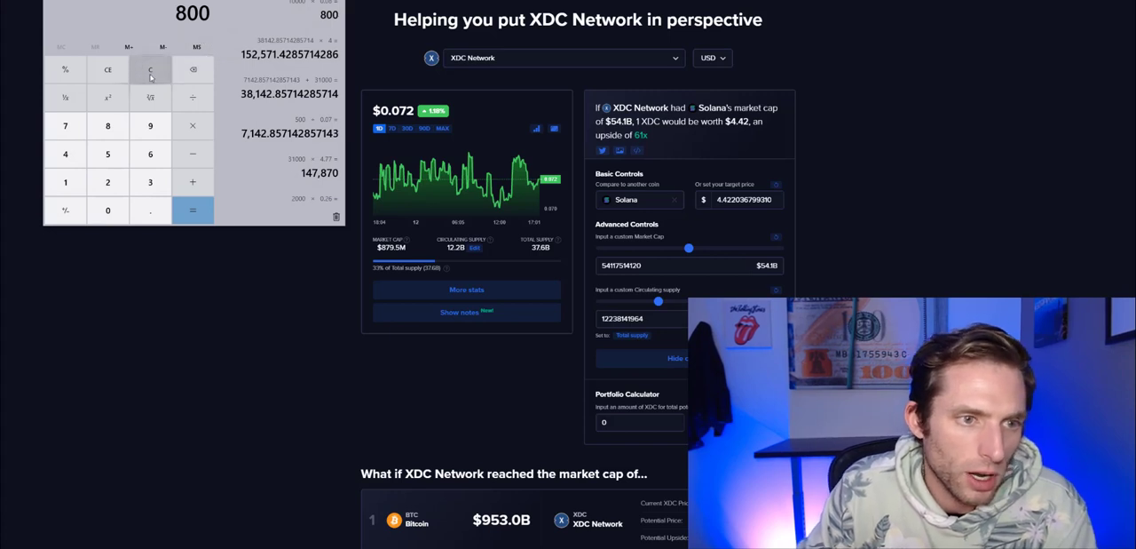
Clear and calculate 10,000 coins at 4.42 to get 44,200.
click(149, 70)
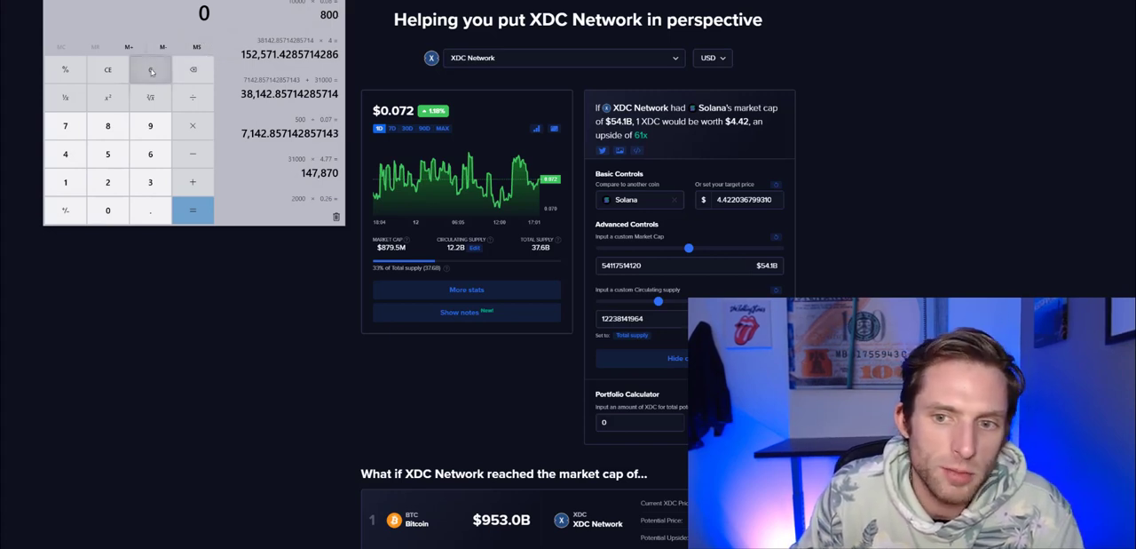
click(107, 210)
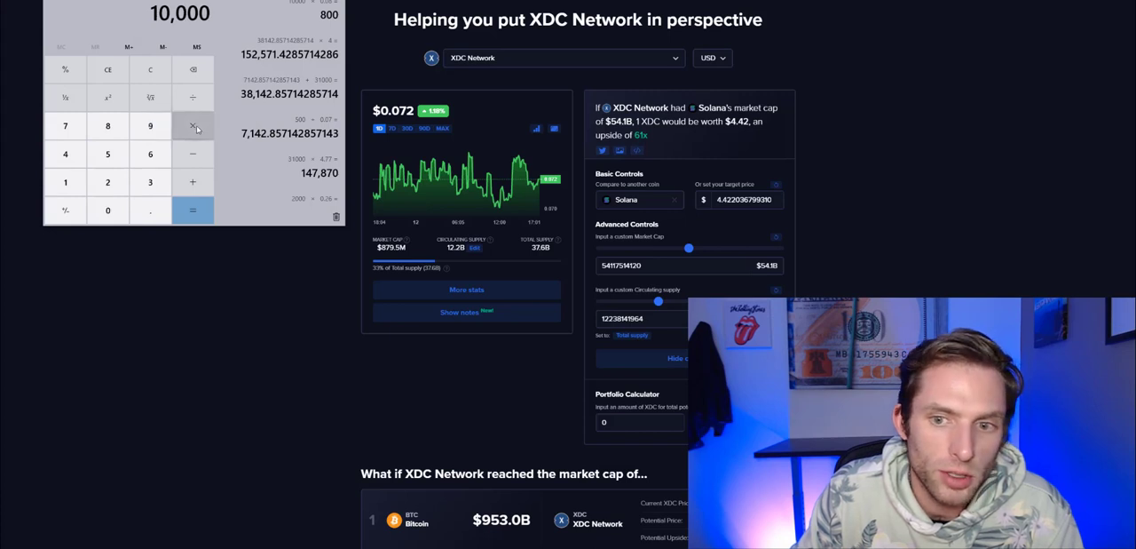
click(64, 152)
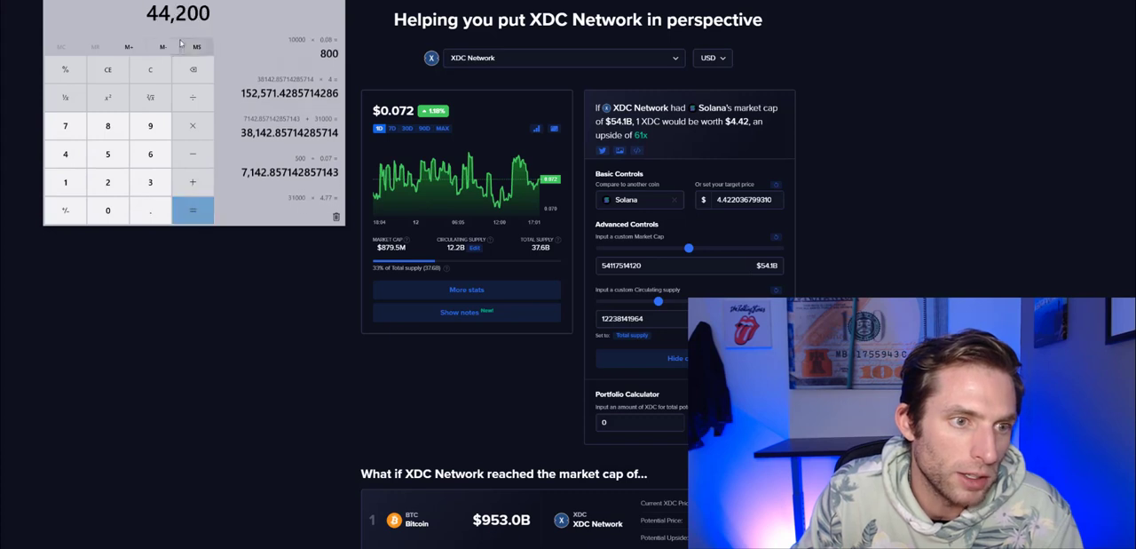
click(195, 46)
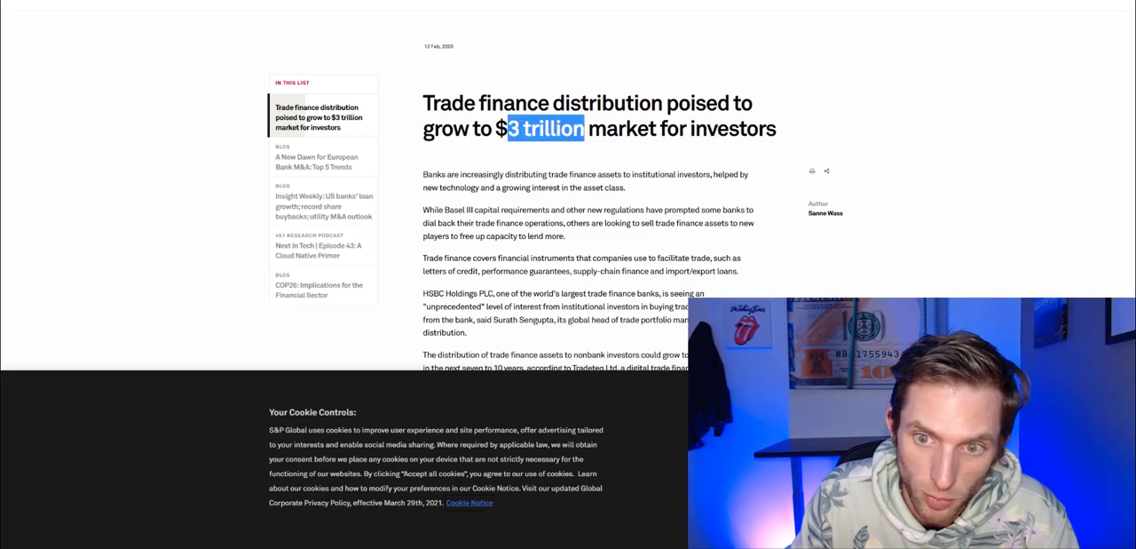
Scroll through the trade finance article and StorX statistics section.
scroll(down, 3)
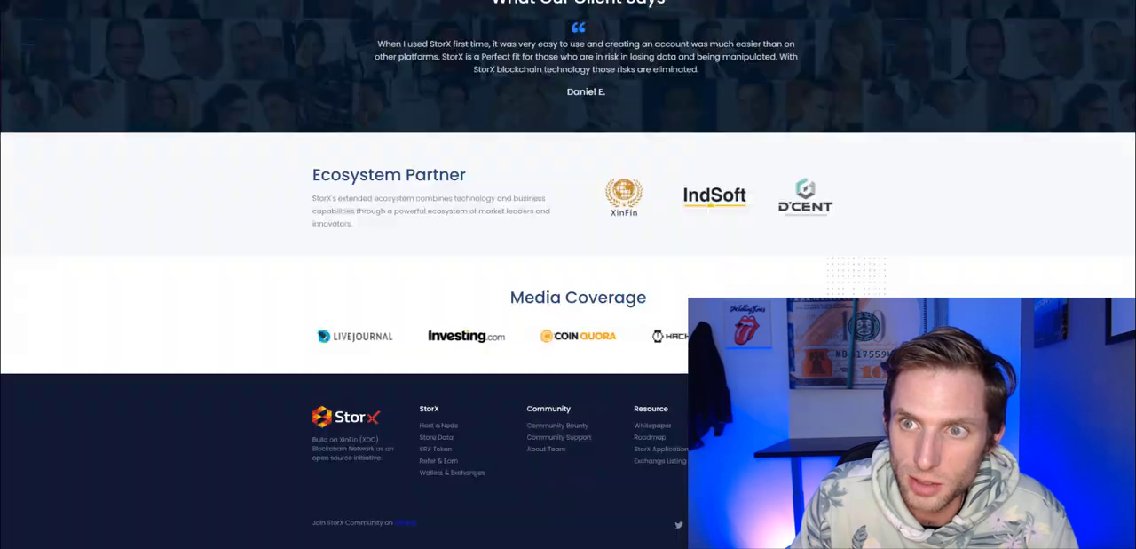
scroll(up, 3)
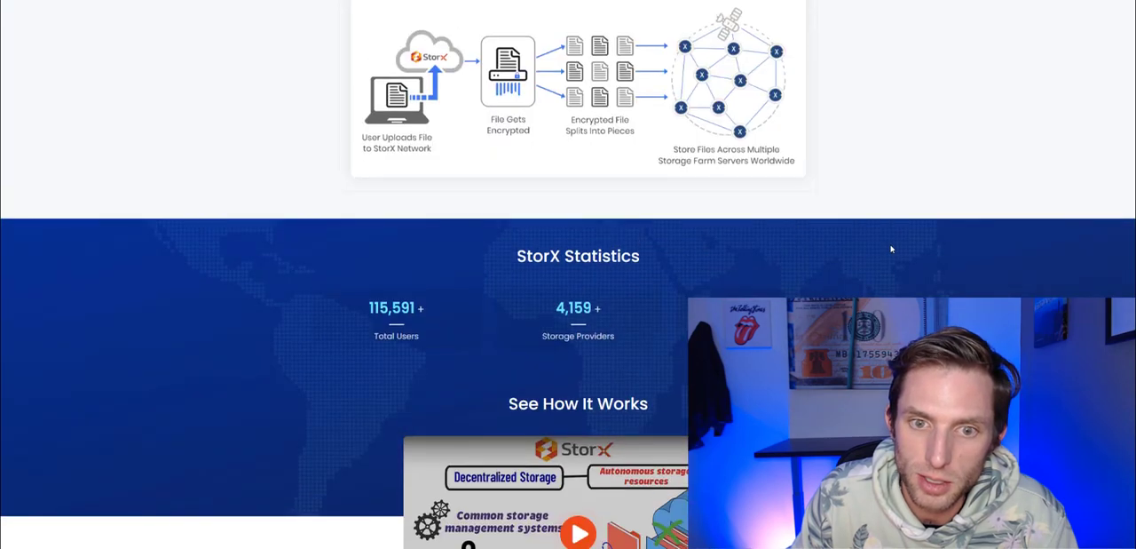
scroll(up, 3)
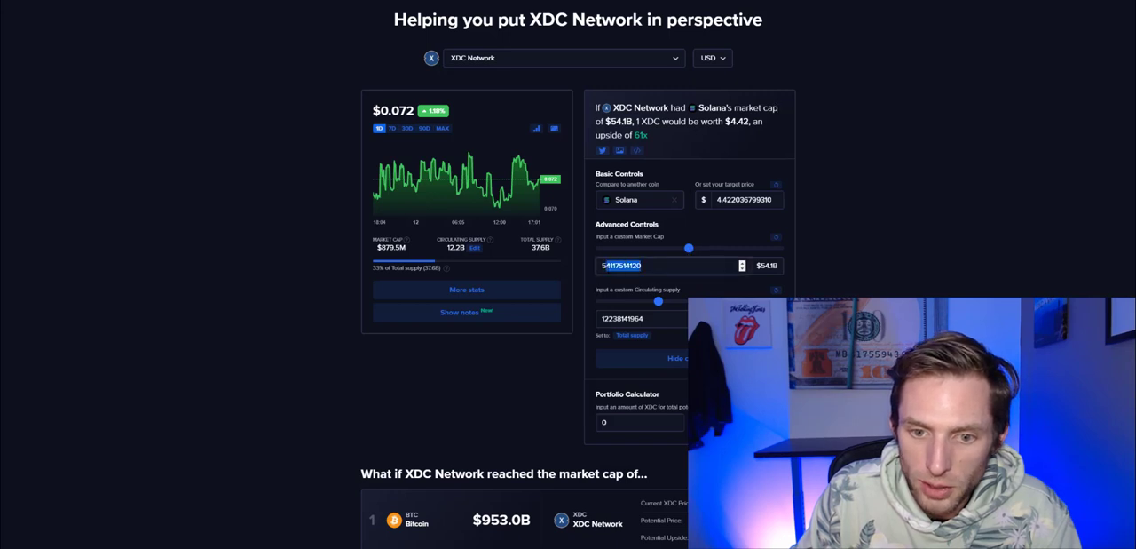
Enter a custom $200B market cap for XDC, showing $16.34 and 226x upside.
text(200000000000)
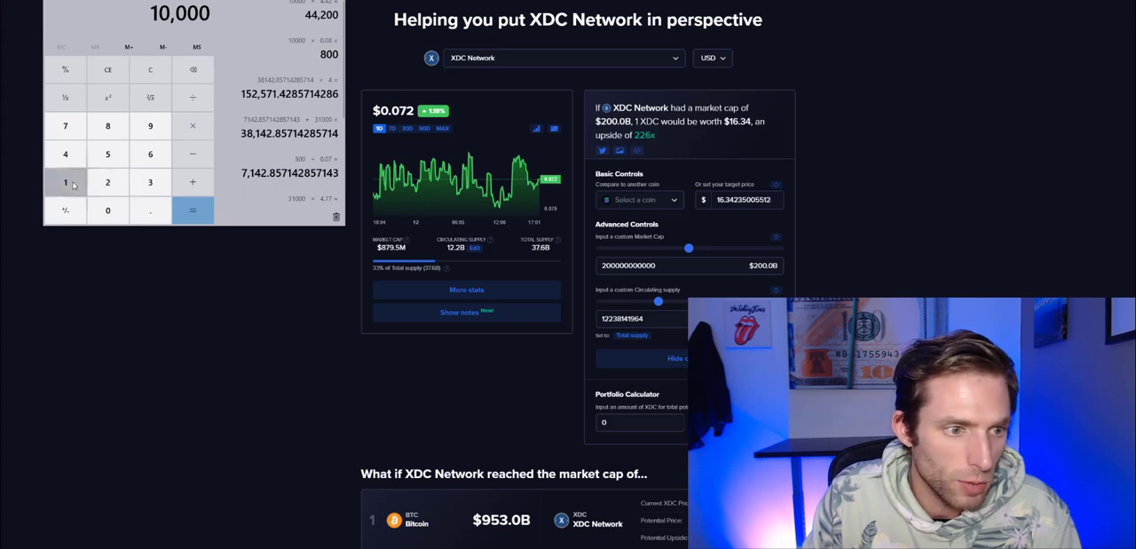
click(64, 153)
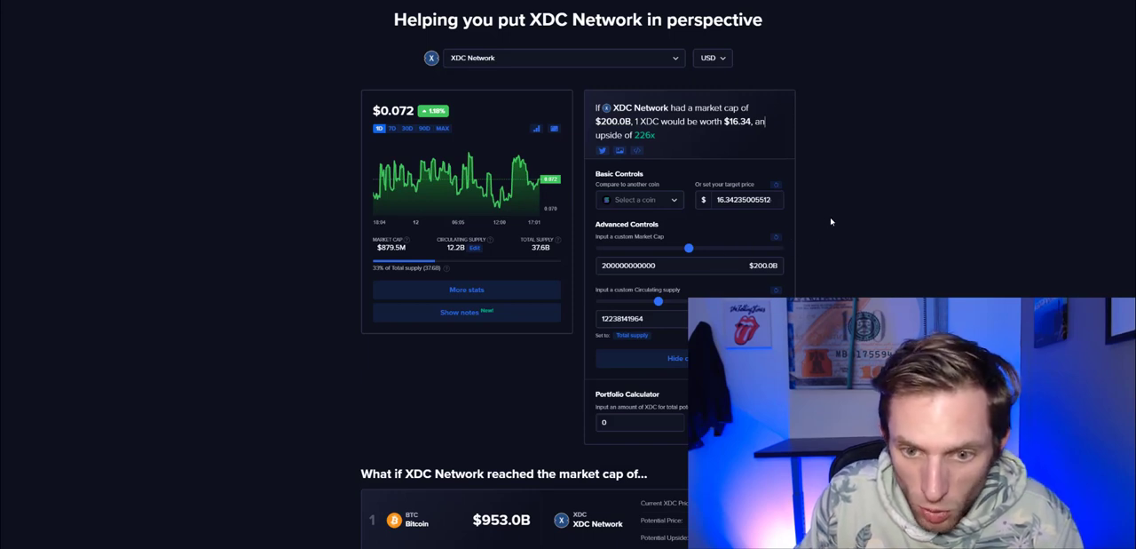
mouse_move(695, 257)
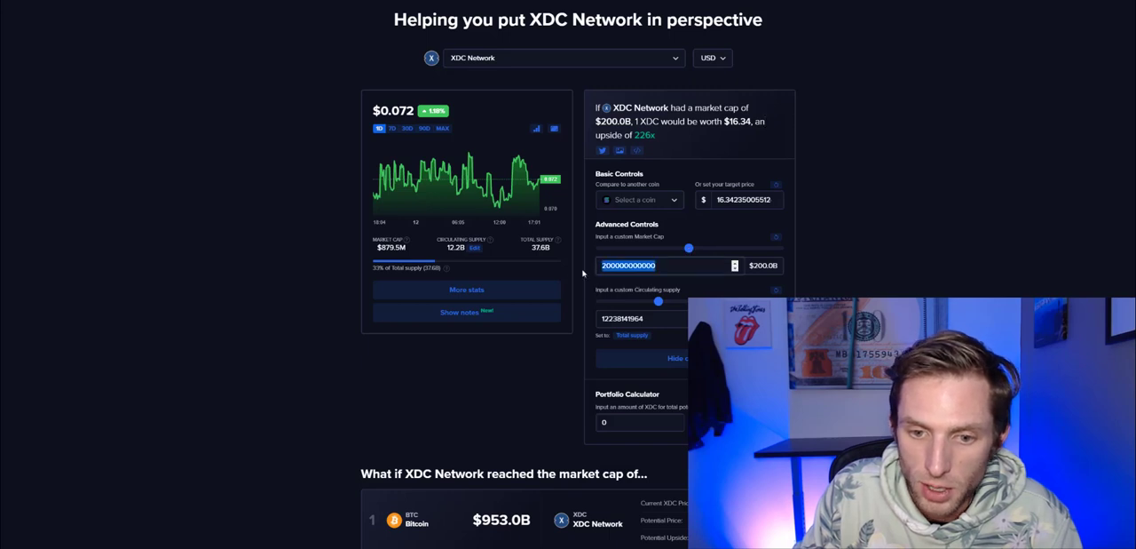
Enter a custom $500B market cap for XDC, showing $40.86 and 567x upside.
text(500)
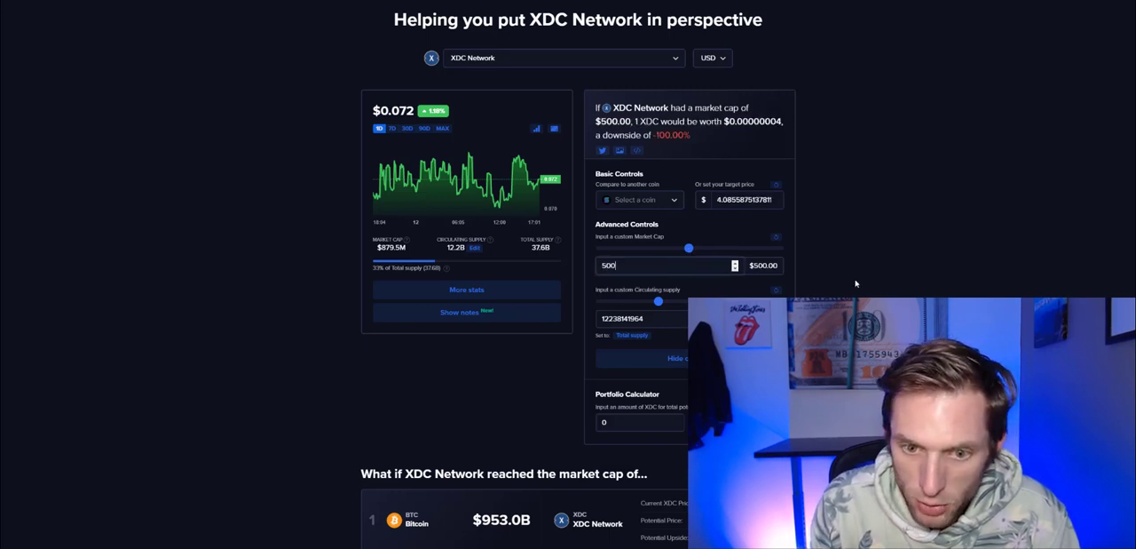
text(500000000000)
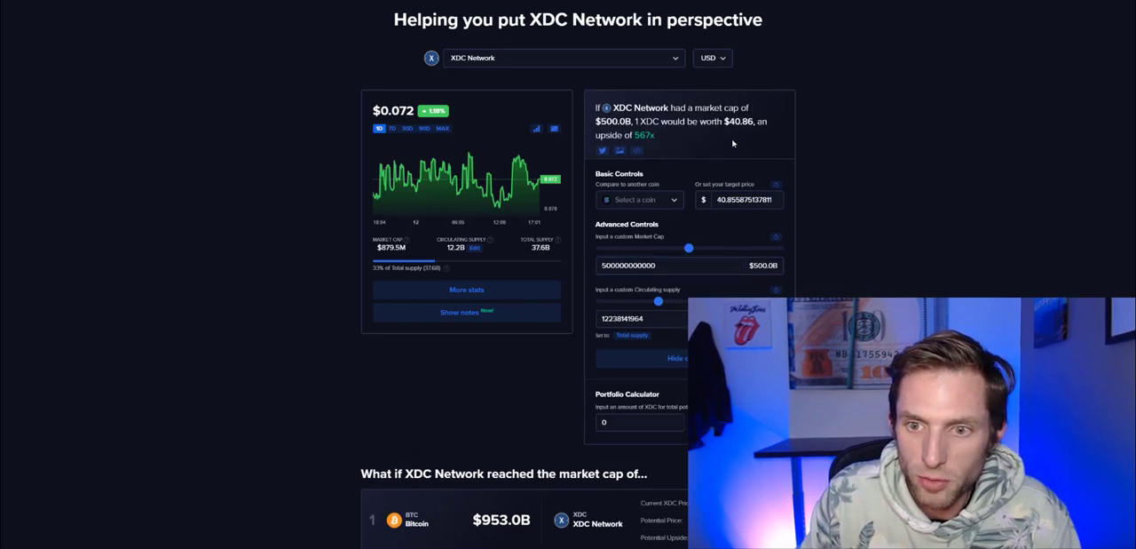
mouse_move(797, 271)
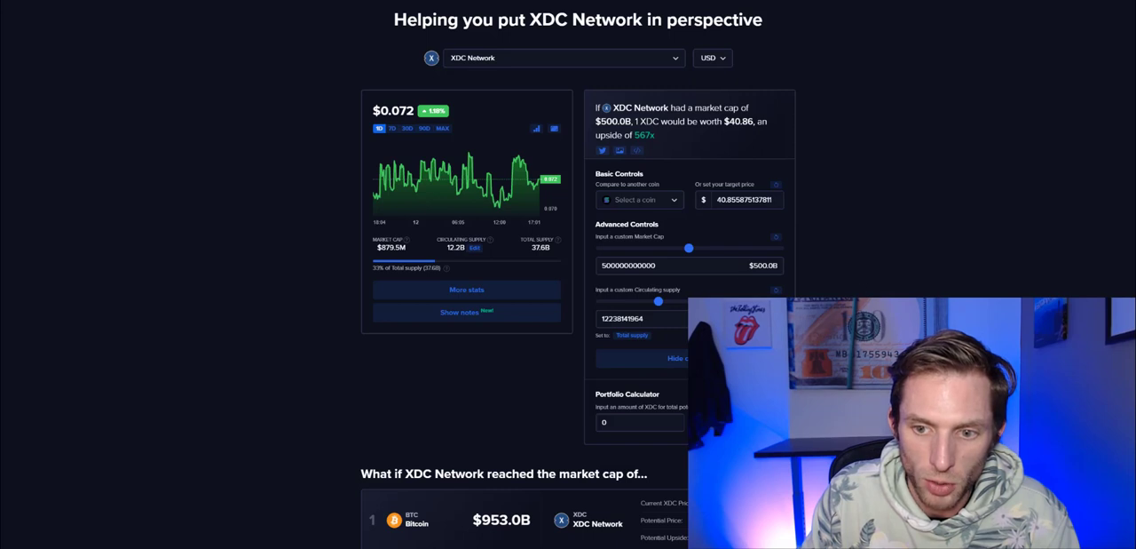
mouse_move(297, 117)
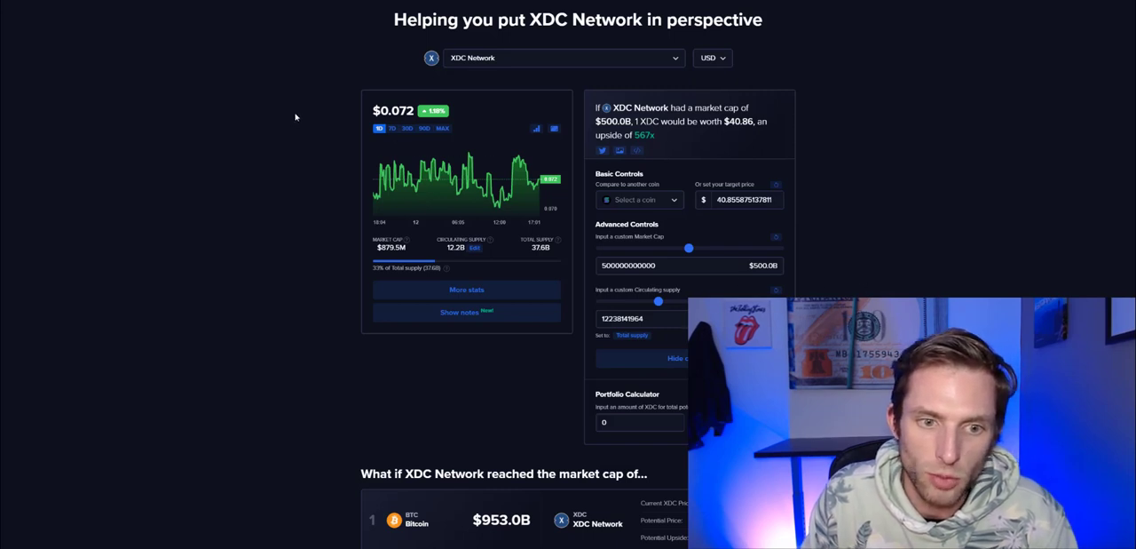